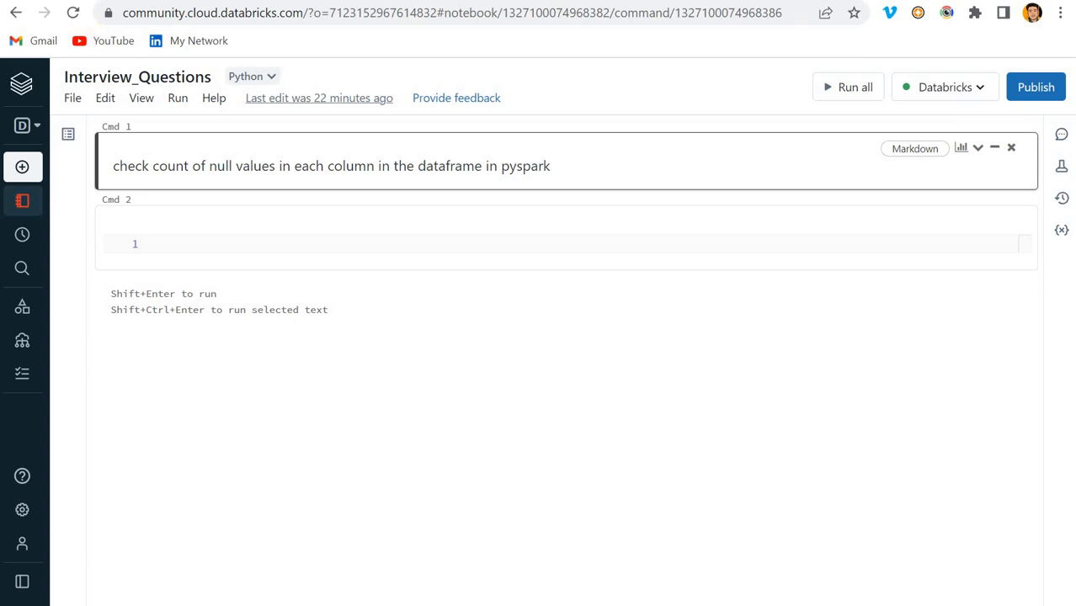
Step: Start the data list with rows (1,'Sagar',23) and (2,None,34) in the second cell
left_click_drag(293, 166, 451, 166)
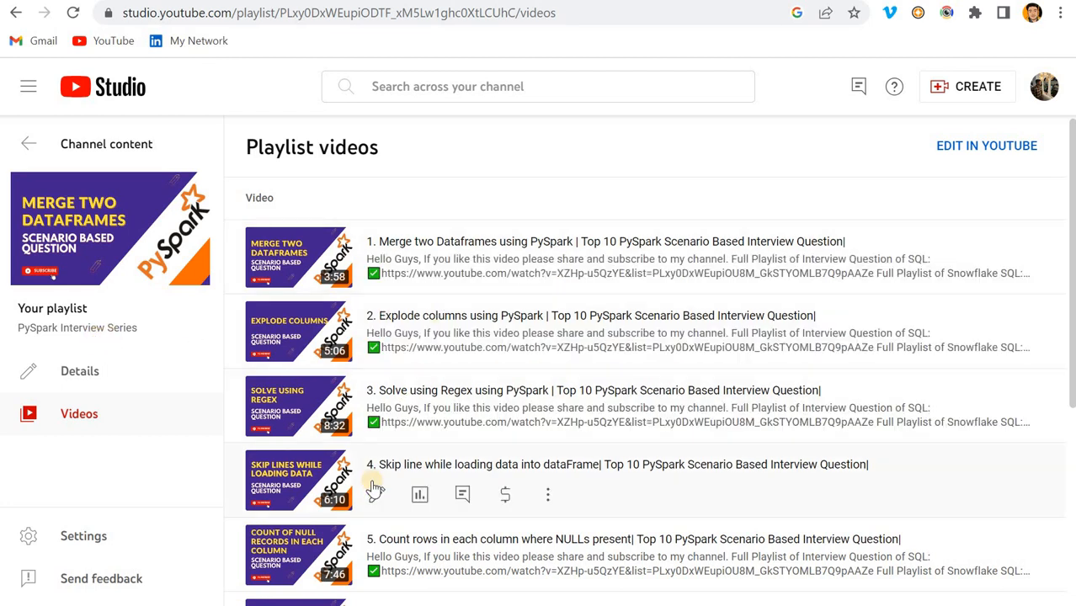
scroll("down", 3)
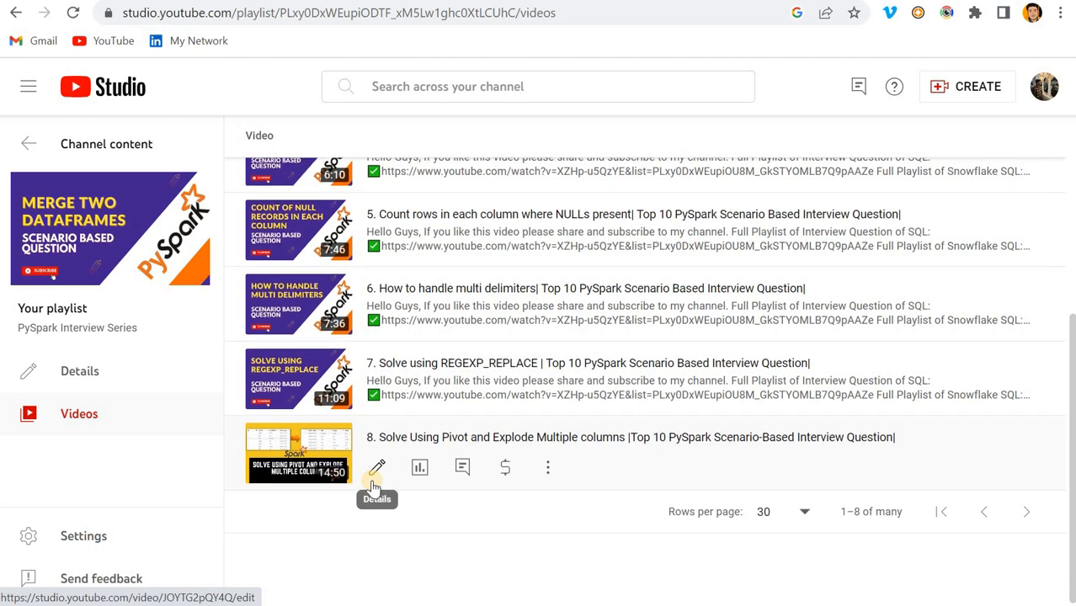
scroll("up", 3)
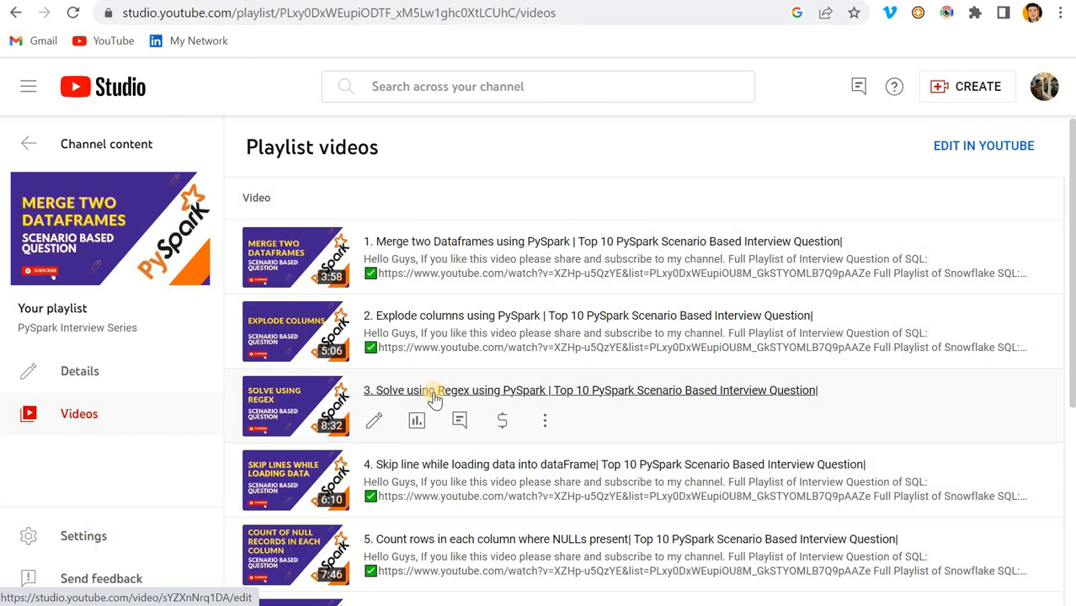
scroll("down", 3)
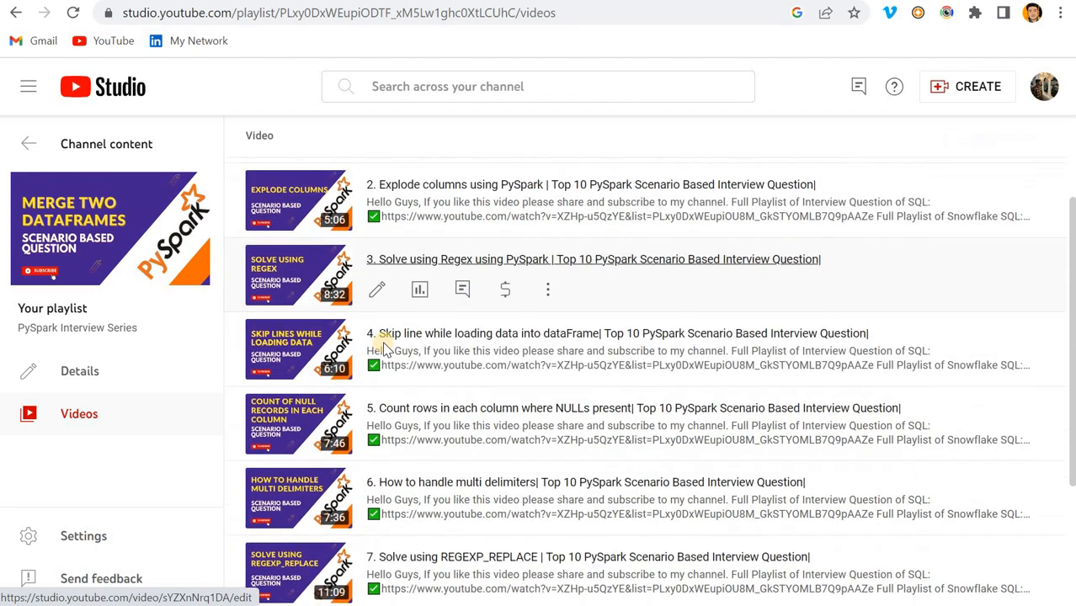
scroll("down", 3)
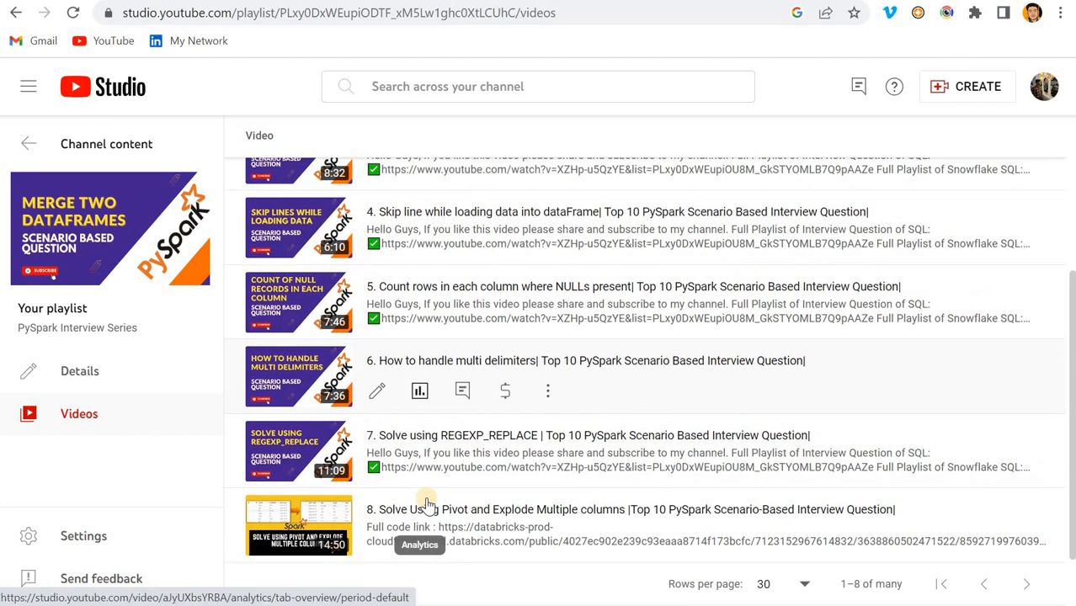
scroll("down", 3)
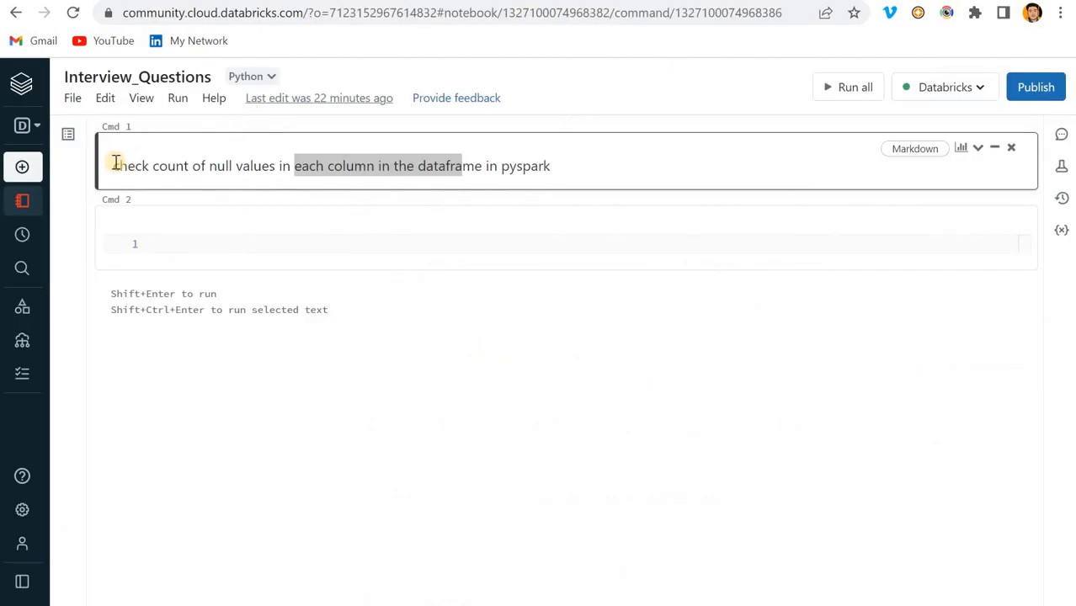
left_click(115, 166)
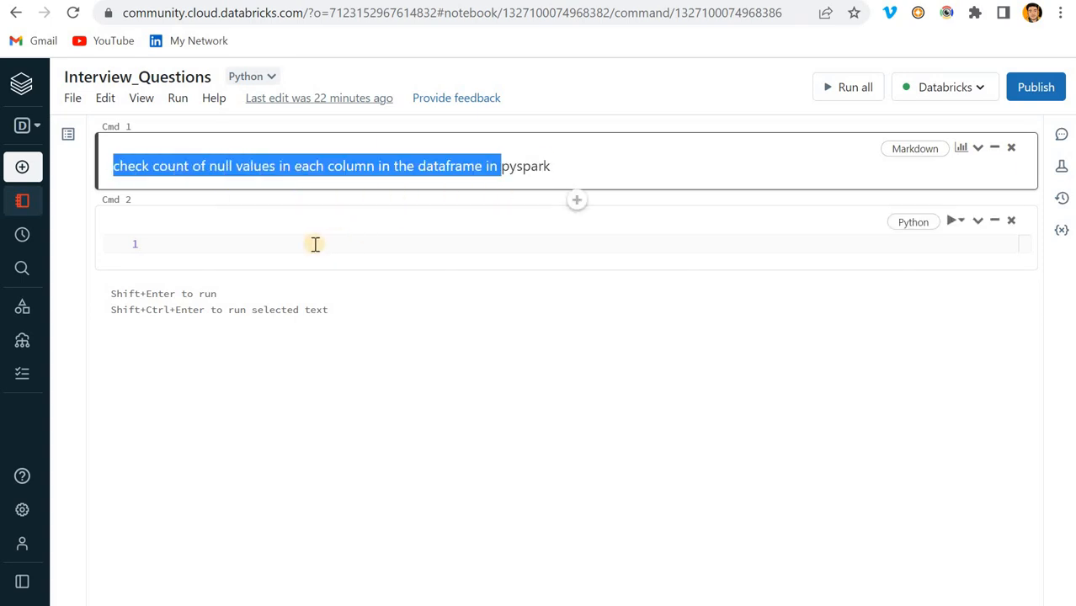
type("data")
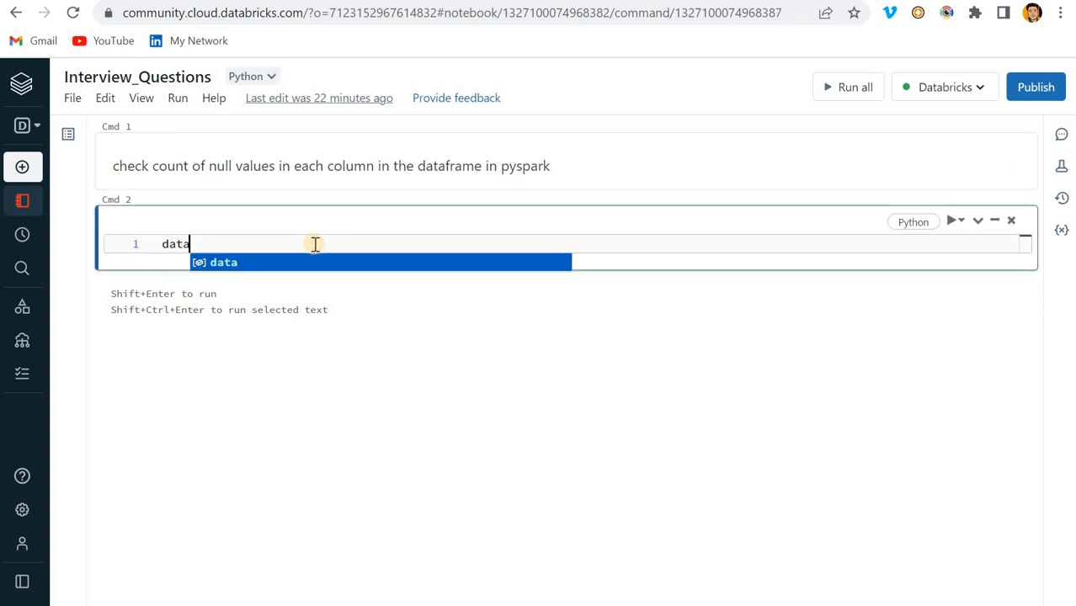
type("=")
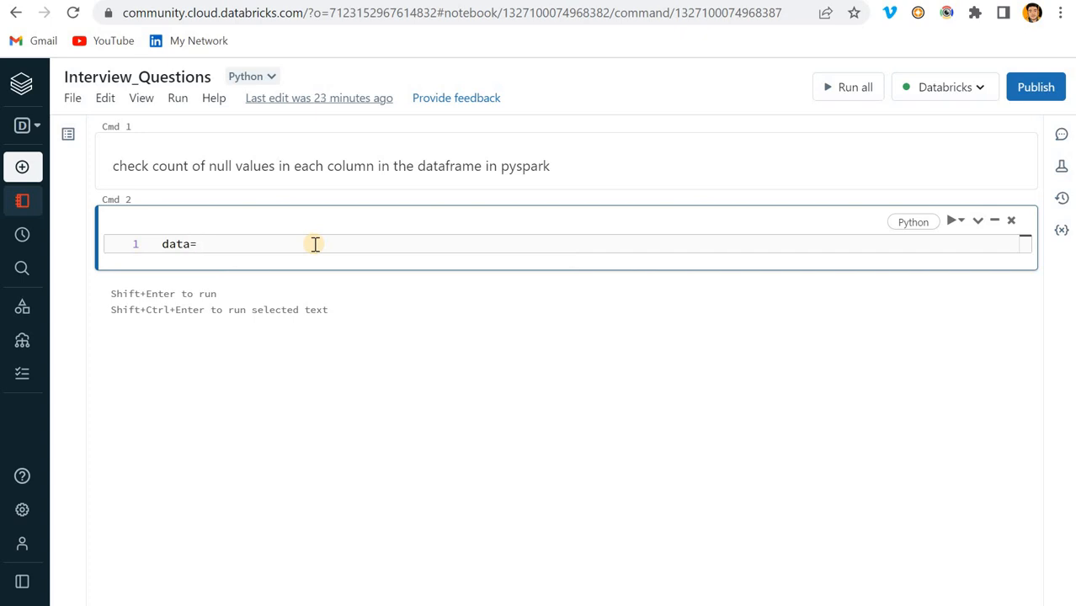
type("[()]")
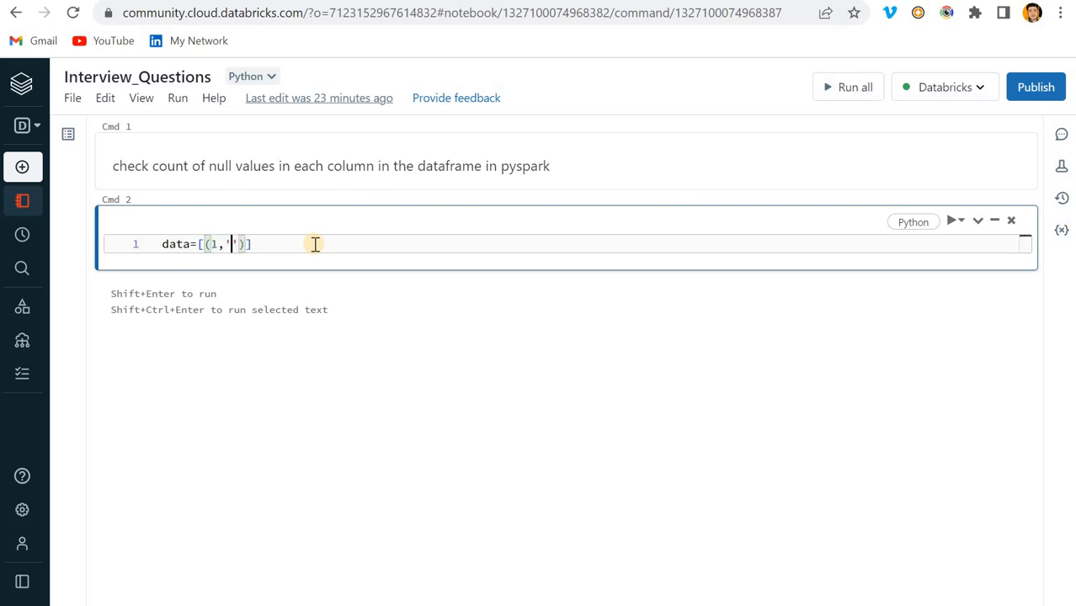
type("Sagar")
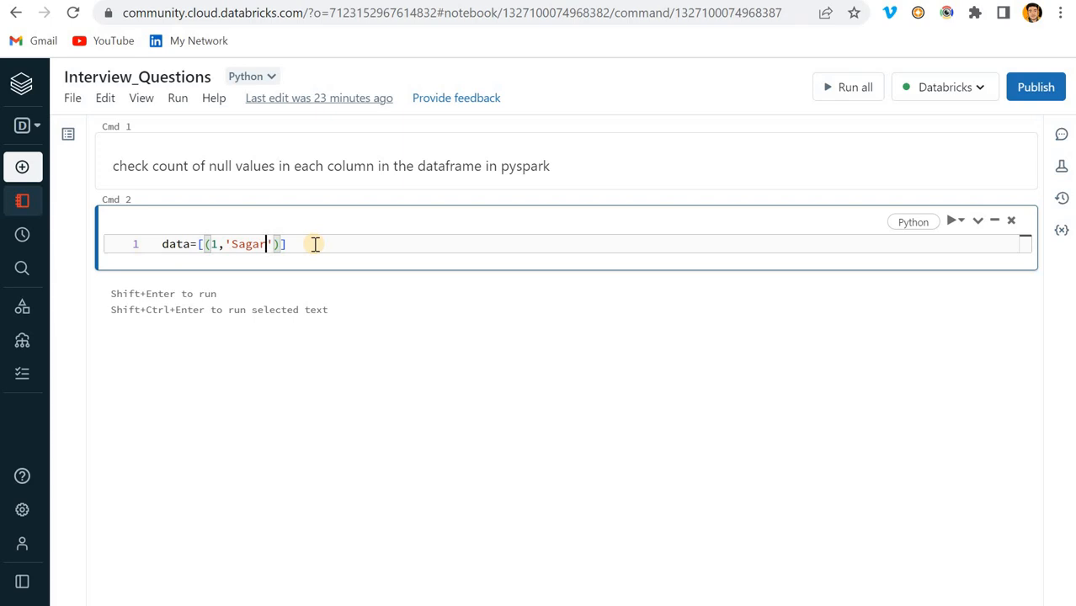
type(",")
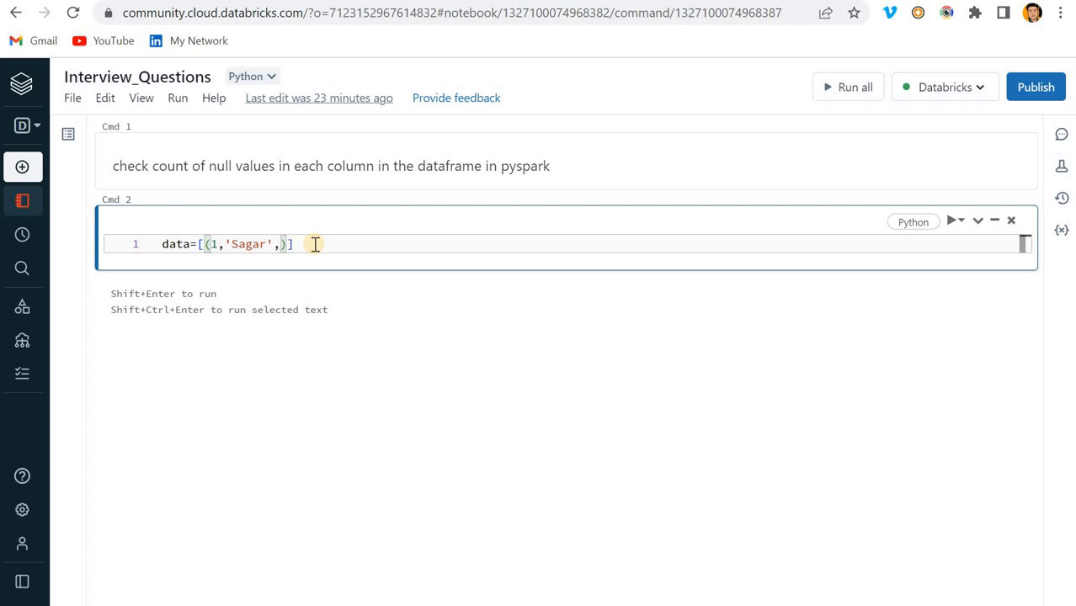
type("23),")
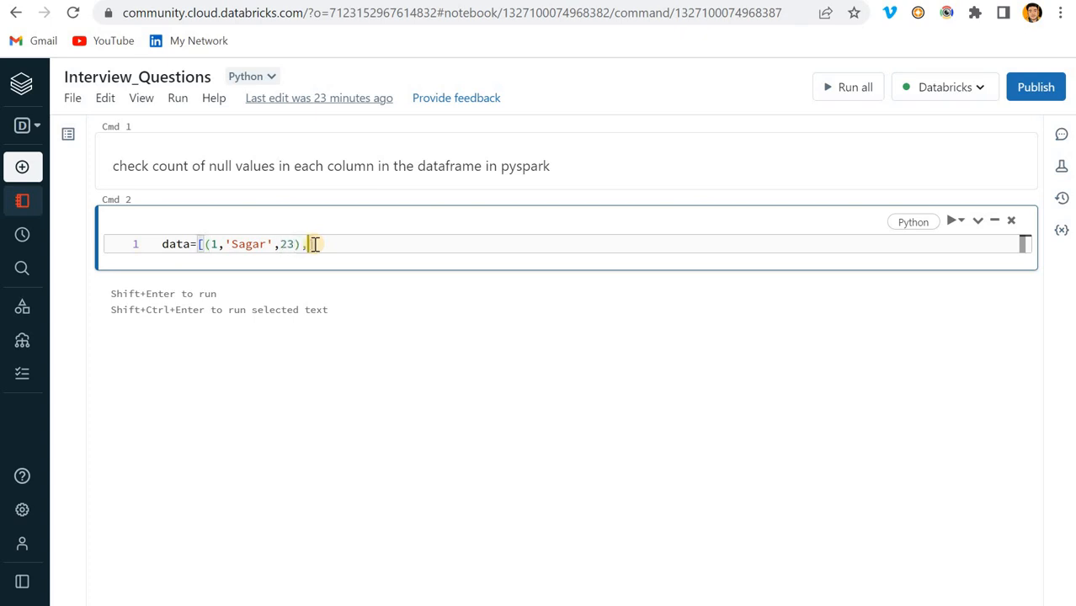
type("()")
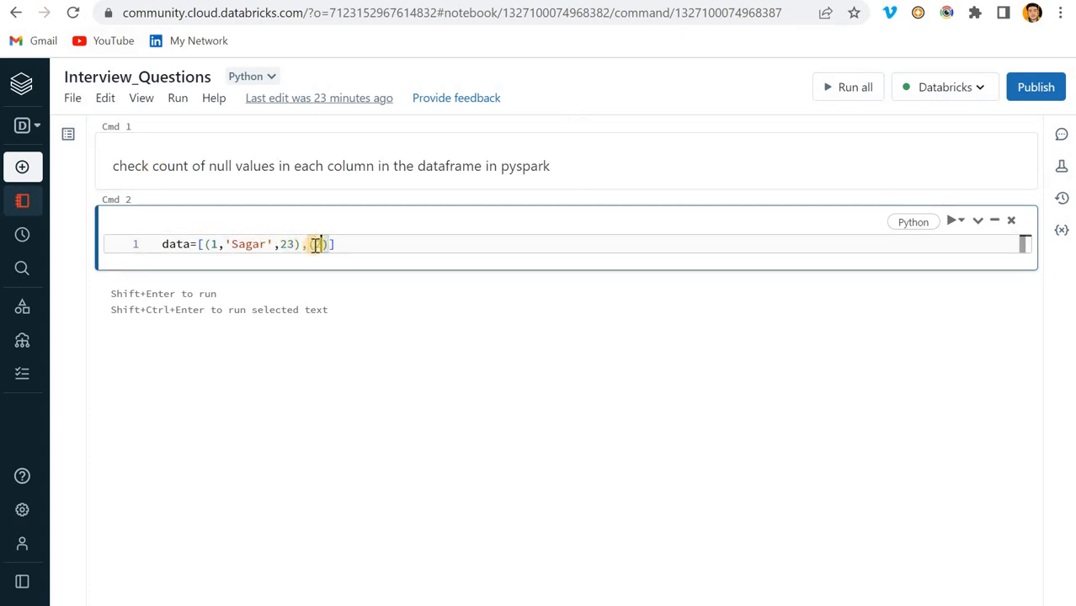
type("None")
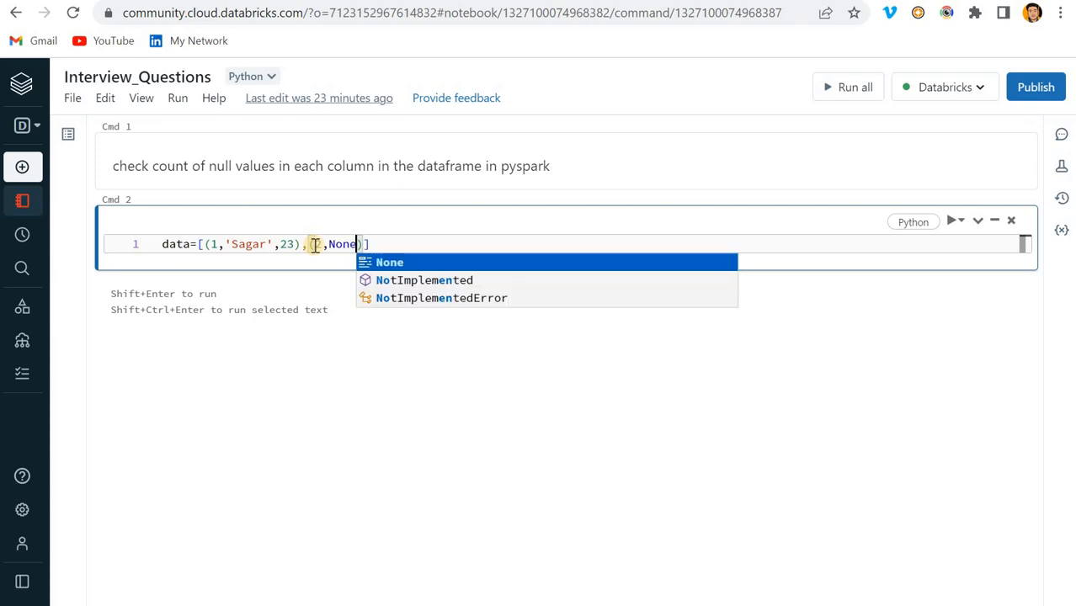
type(",")
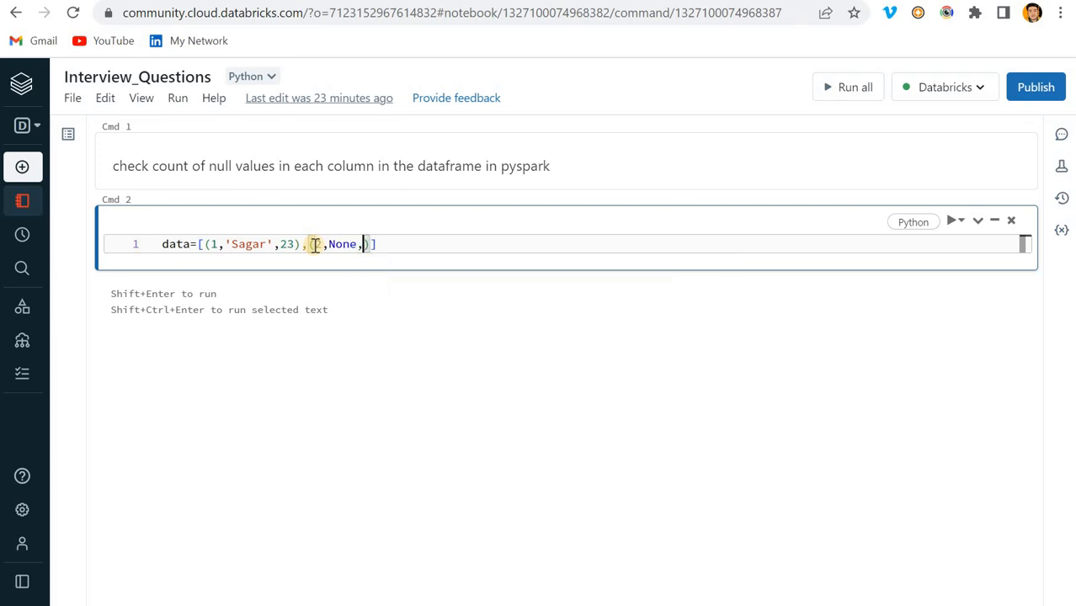
type("34),(")
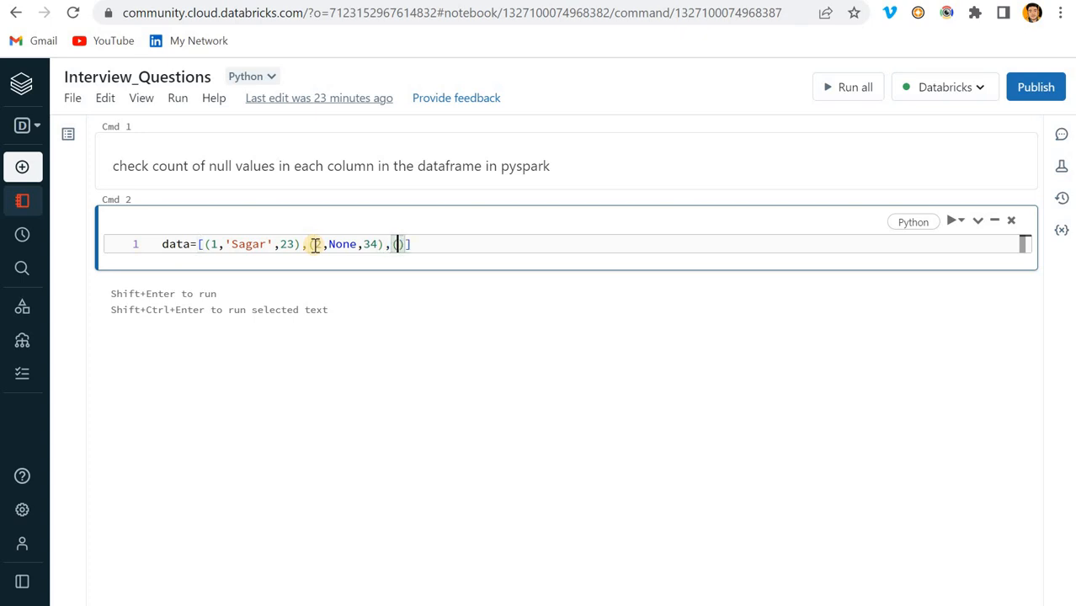
Step: Finish the list with rows having a None ID, ('Alex', None age) and ('Kim', 20)
type("3,")
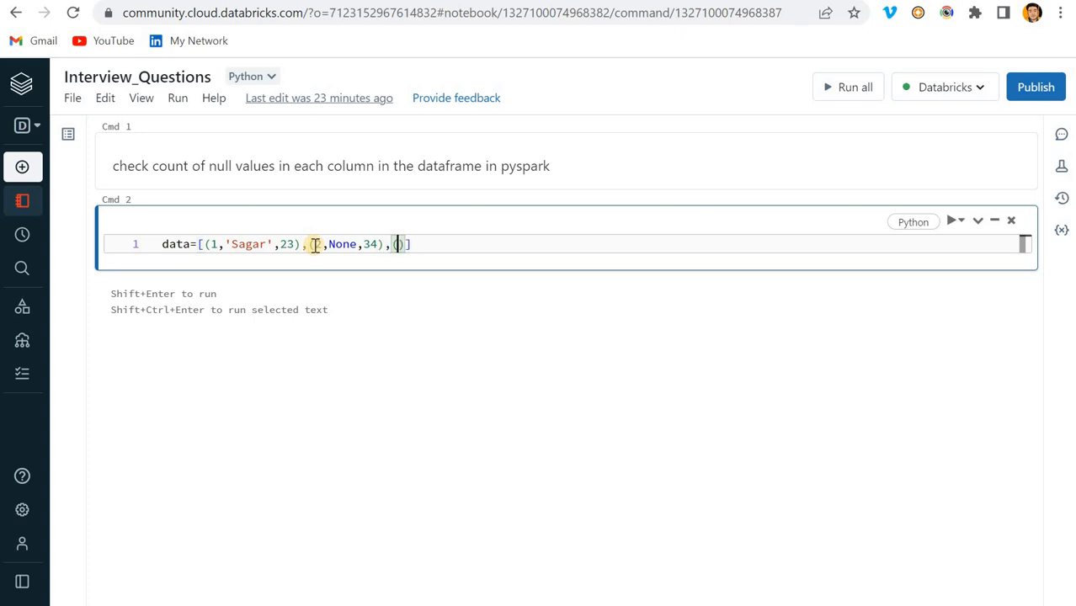
type("None,")
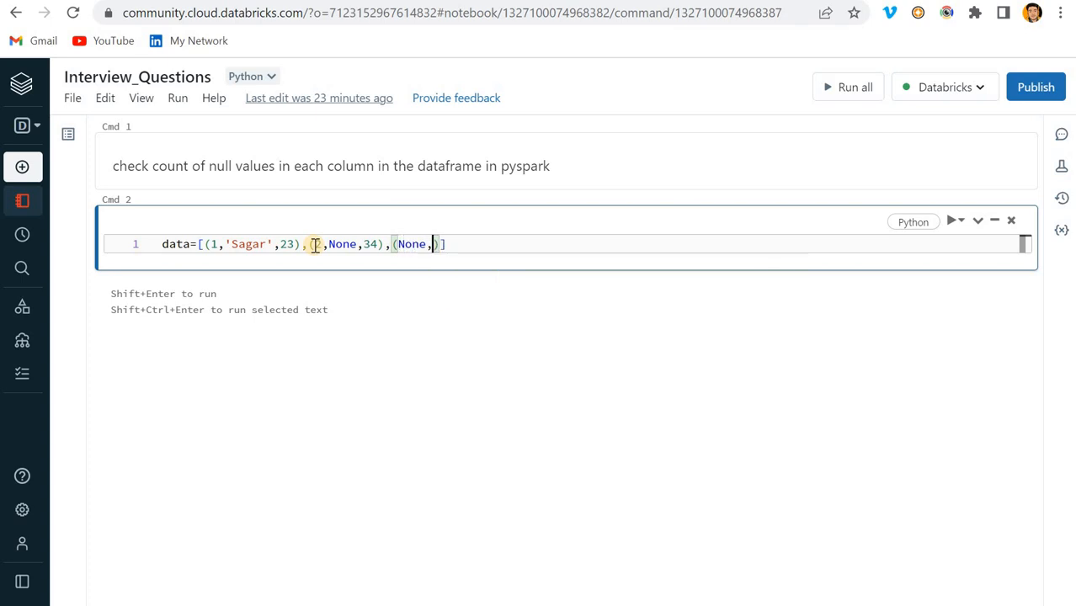
type("''")
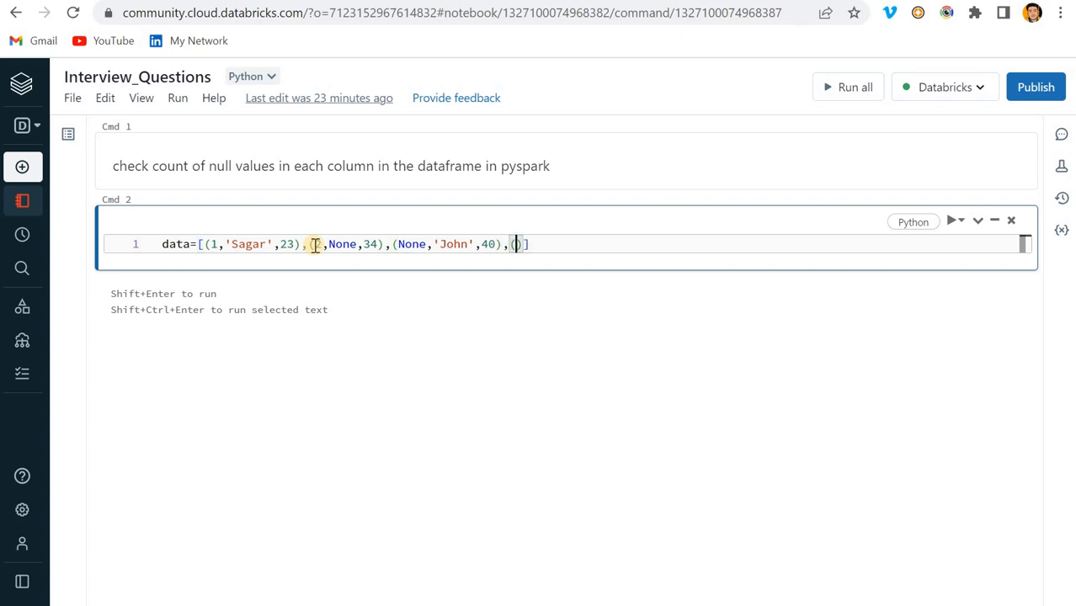
type("5,'")
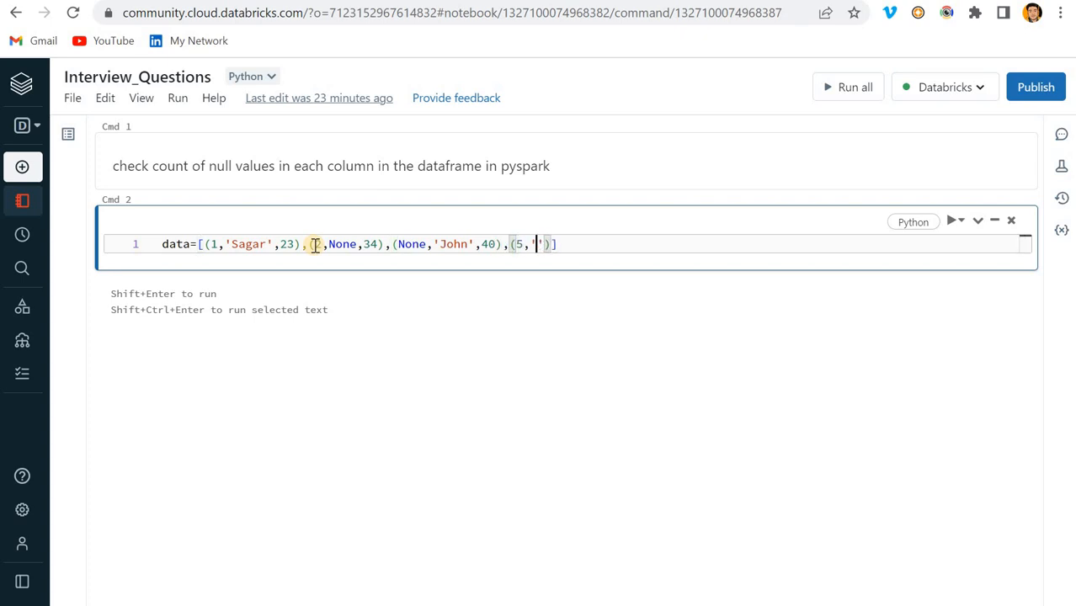
type("Alex")
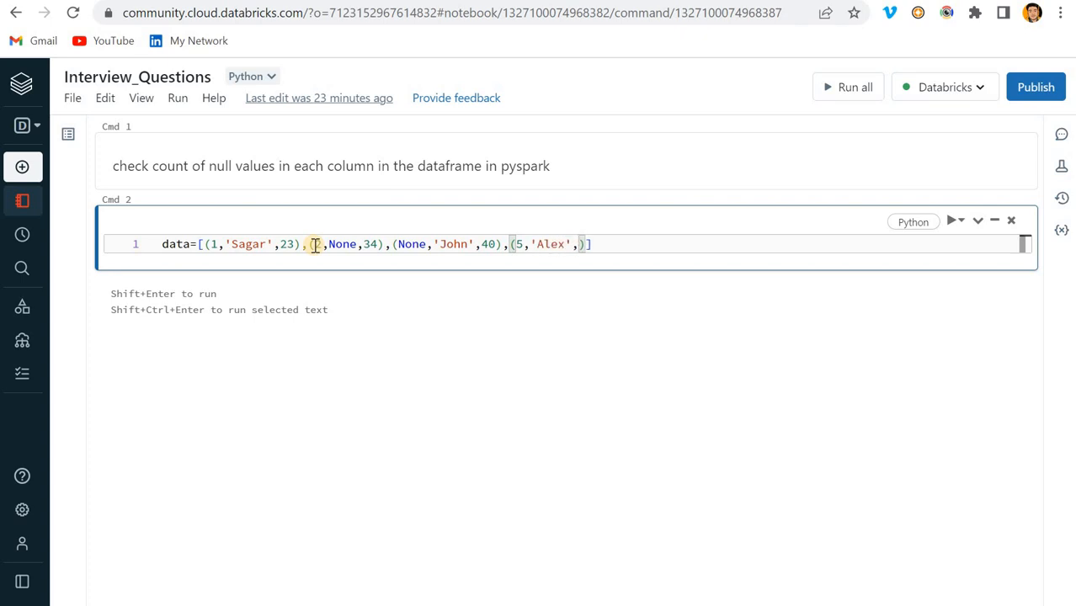
type("None")
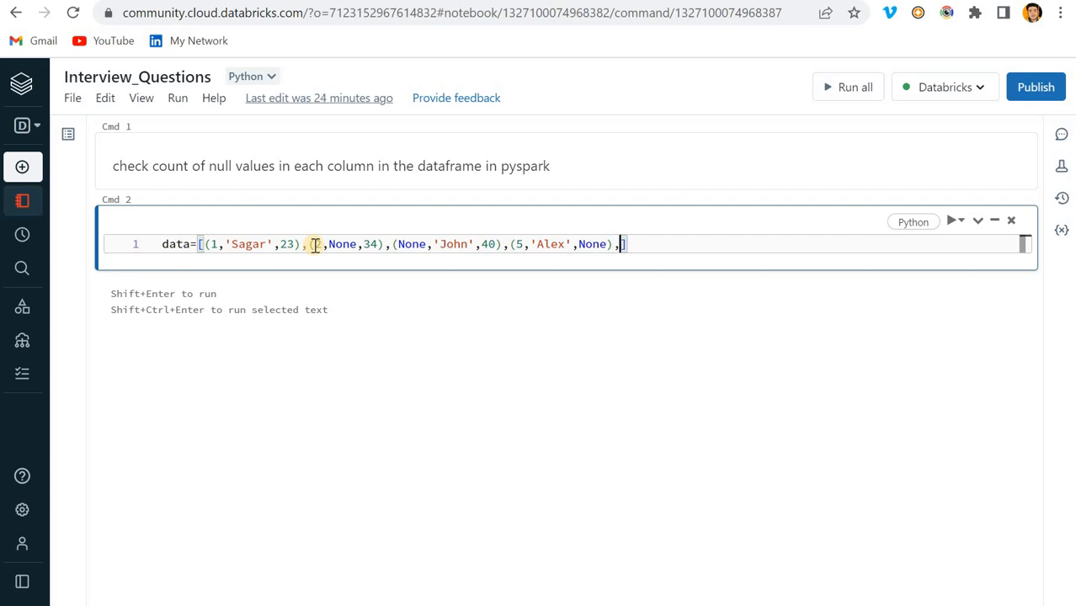
type("()")
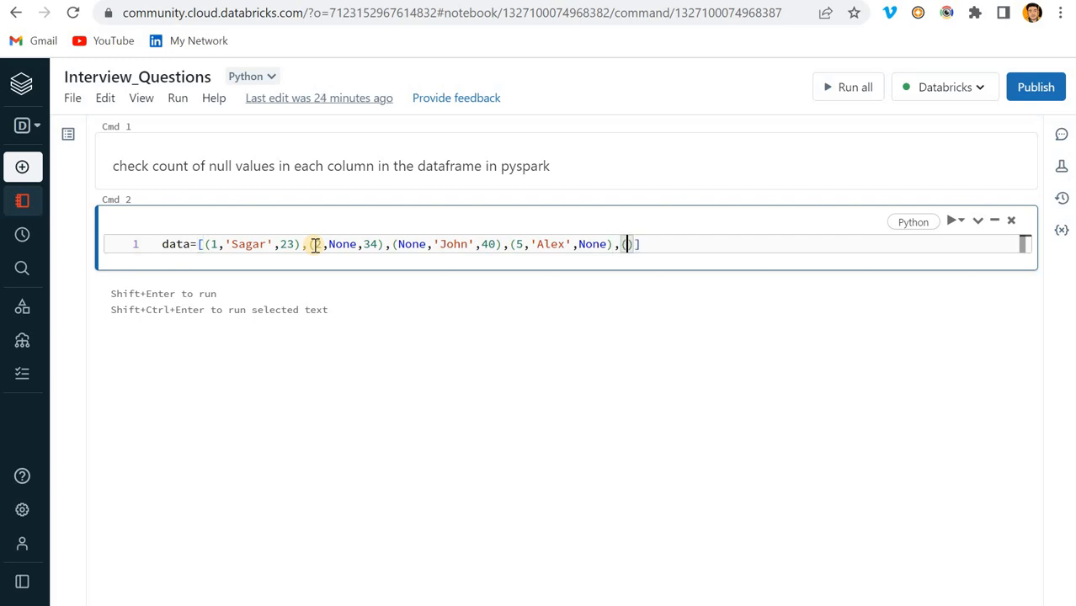
type("6")
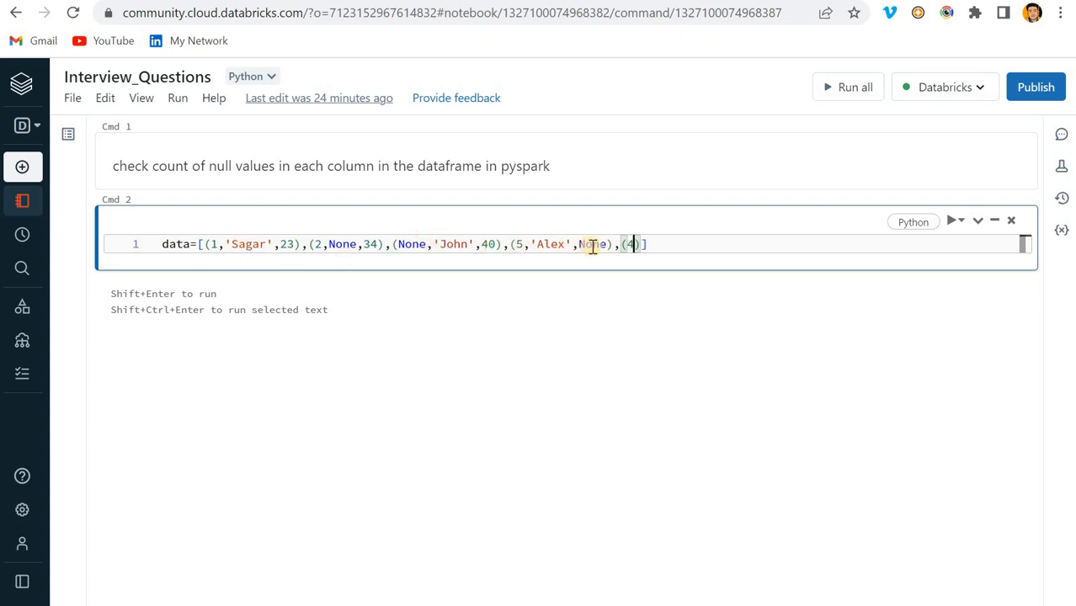
type(",''")
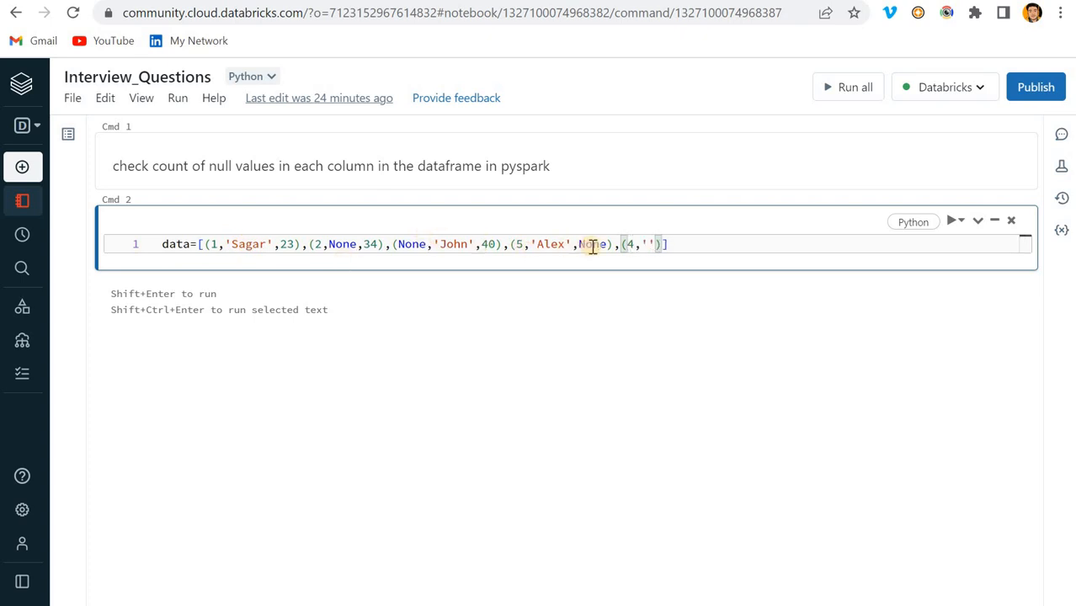
type("Kim")
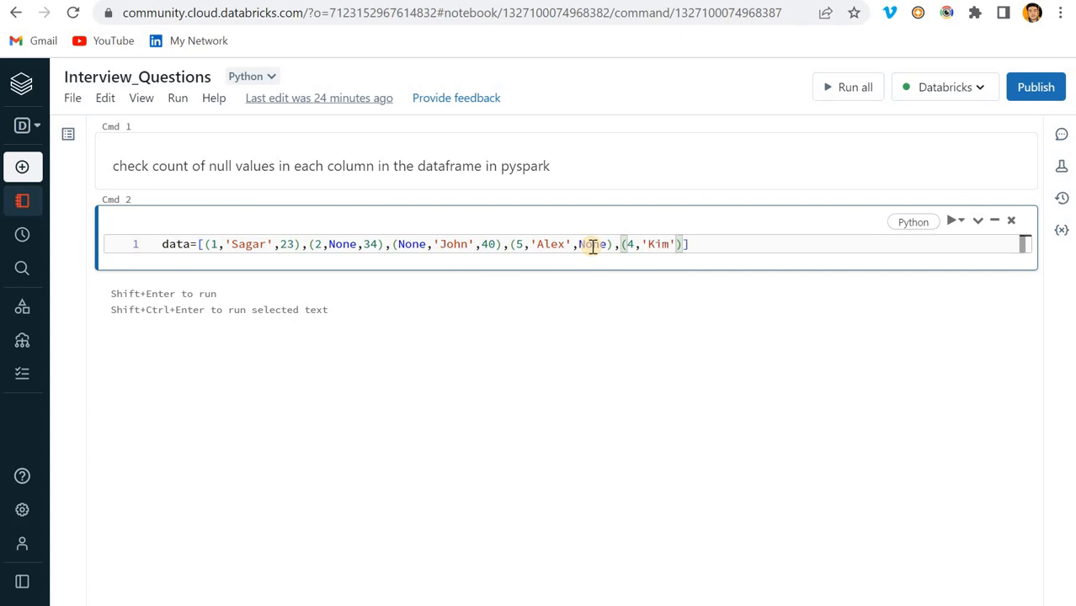
type(",")
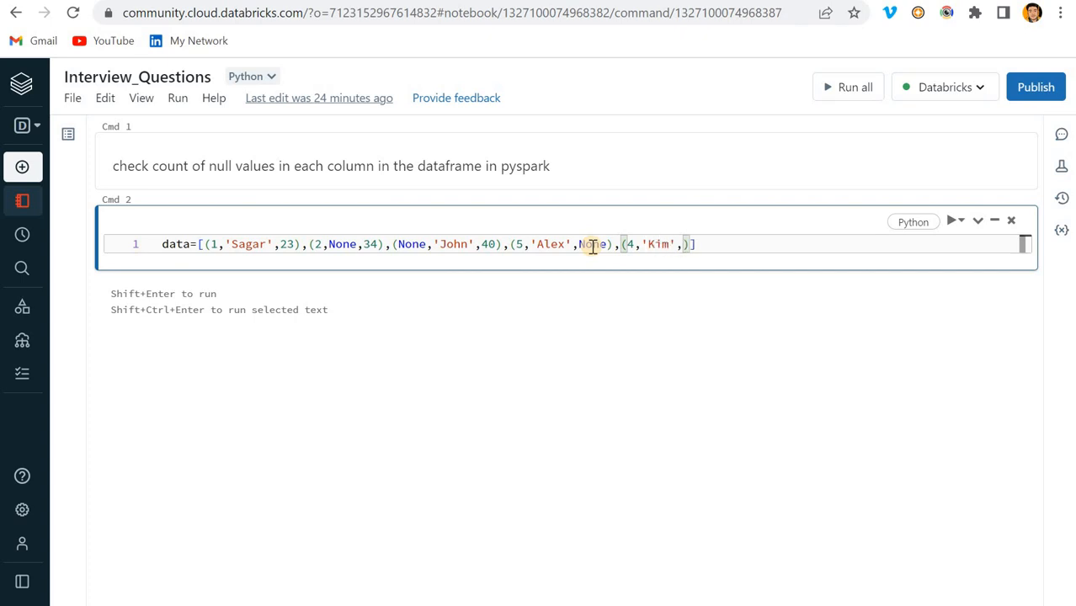
mouse_move(609, 259)
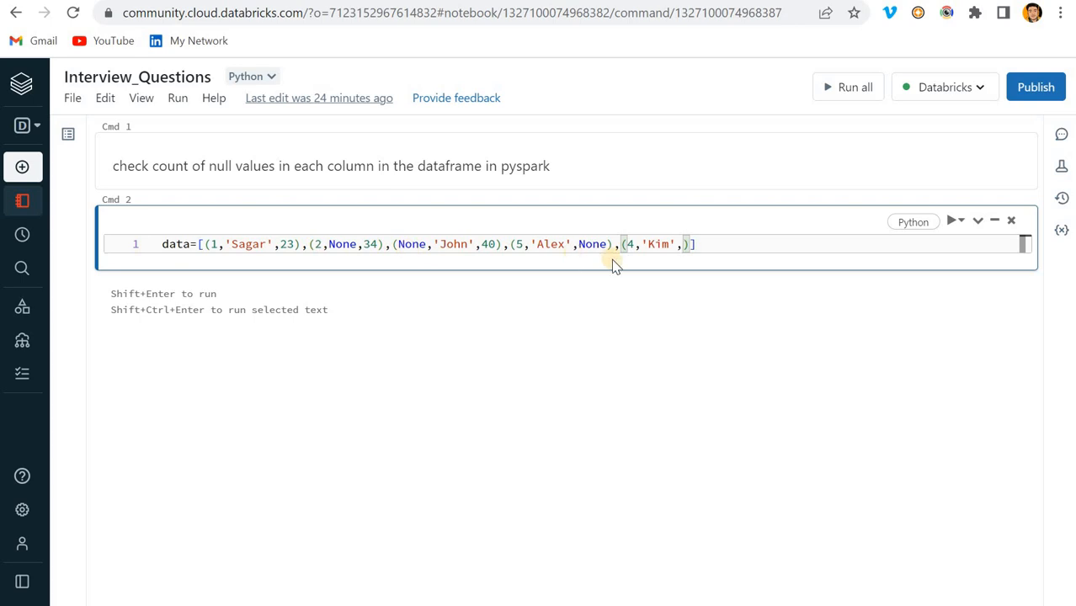
type("20")
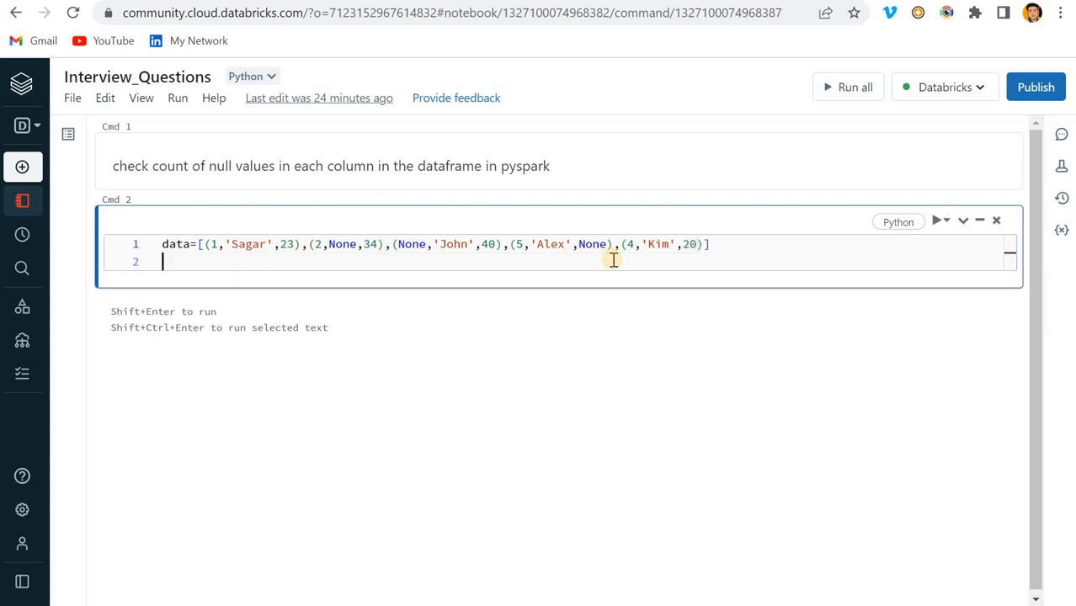
Step: Create df with spark.createDataFrame(data, schema="ID int,Name string,Age int") and add df.show()
type("df=spark.crea")
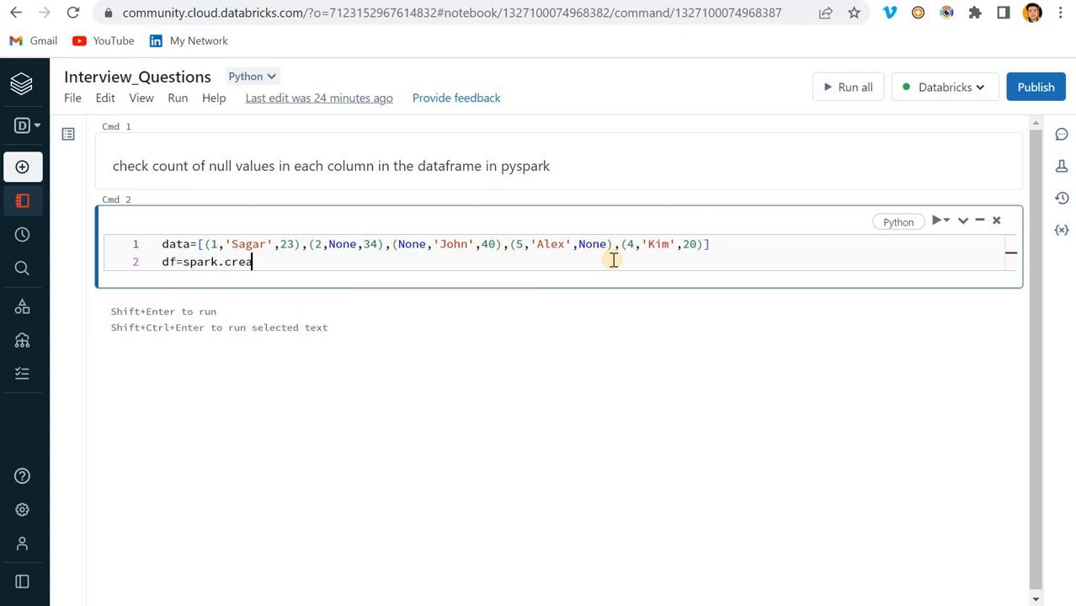
type("teData")
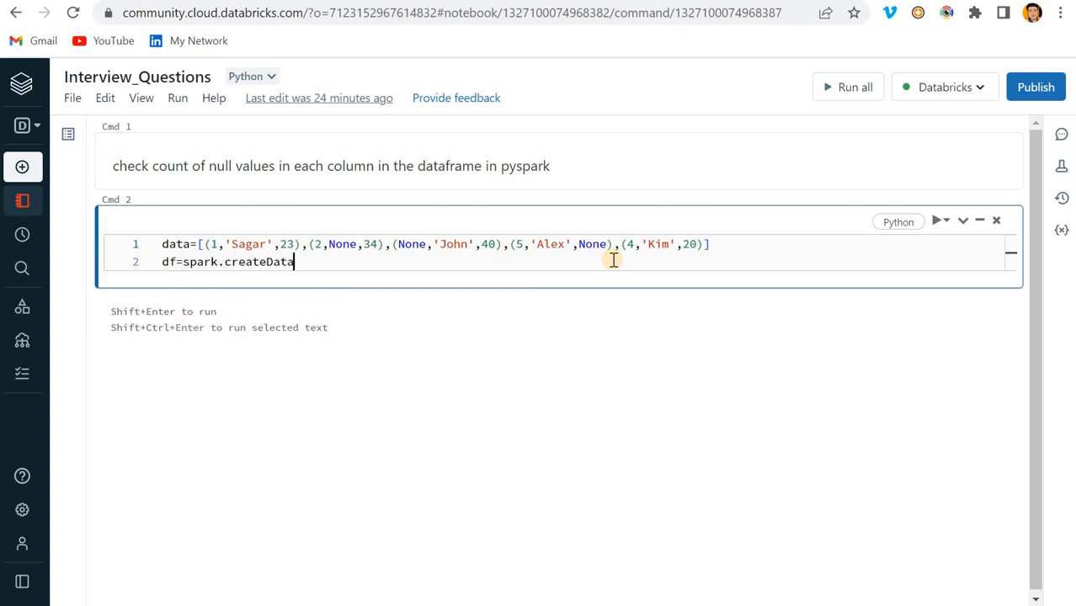
type("Frame(data")
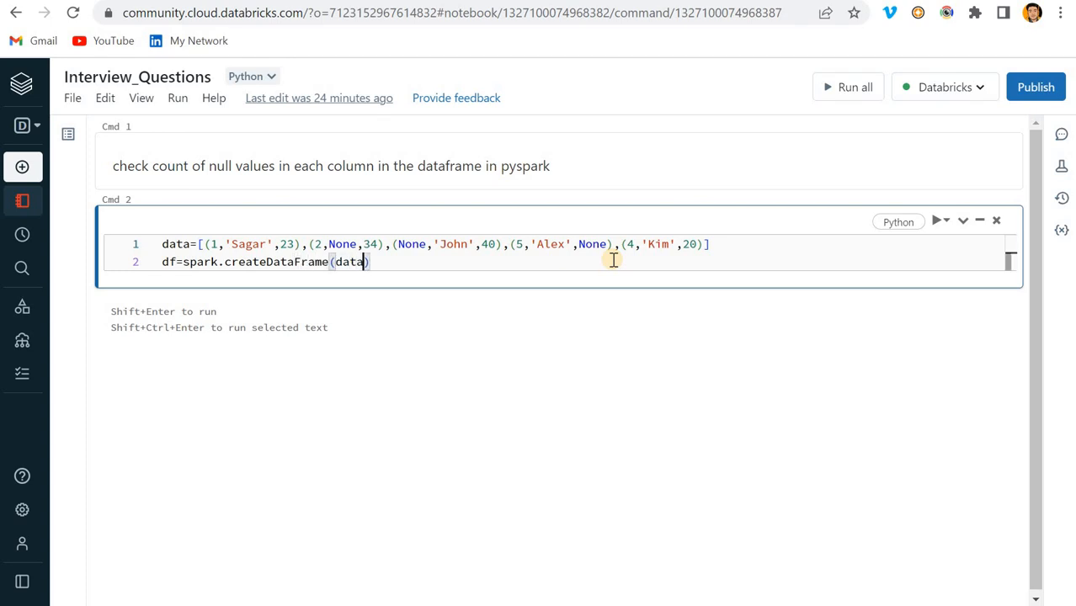
type(",schem")
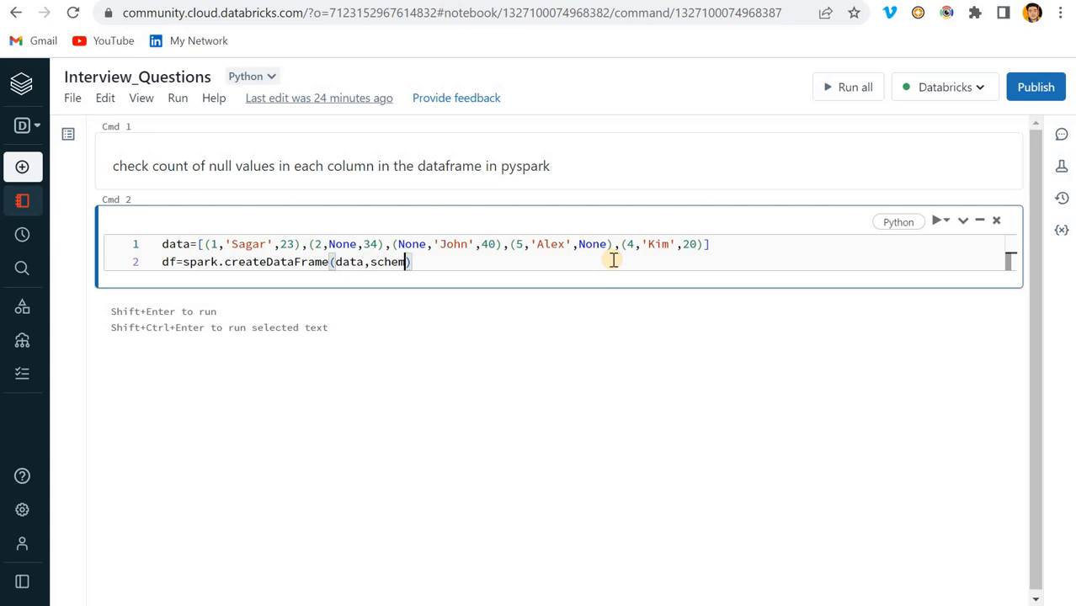
type("=\"I\"")
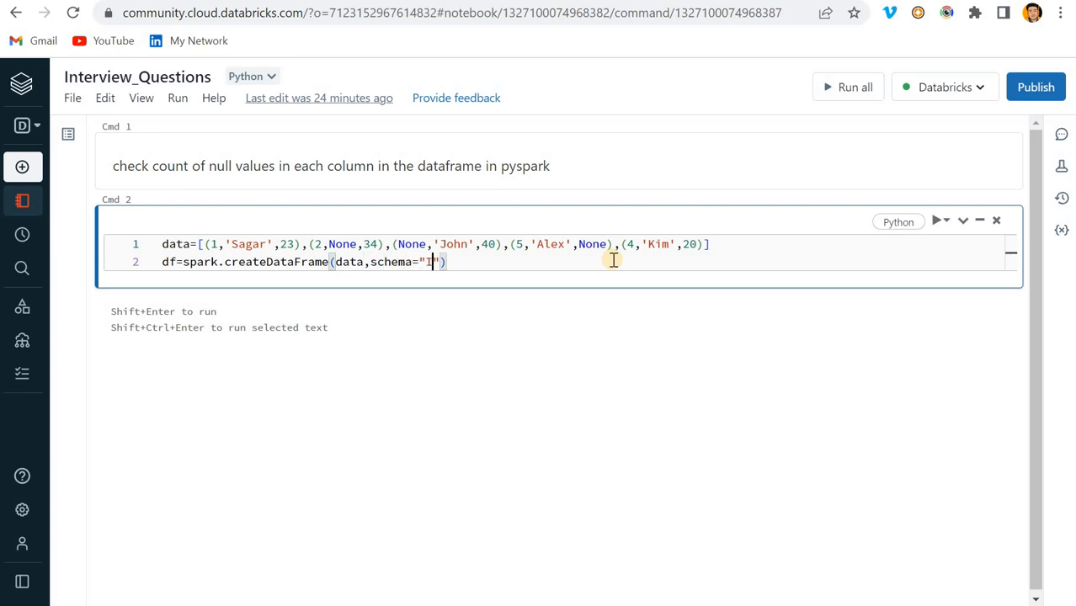
type("D int")
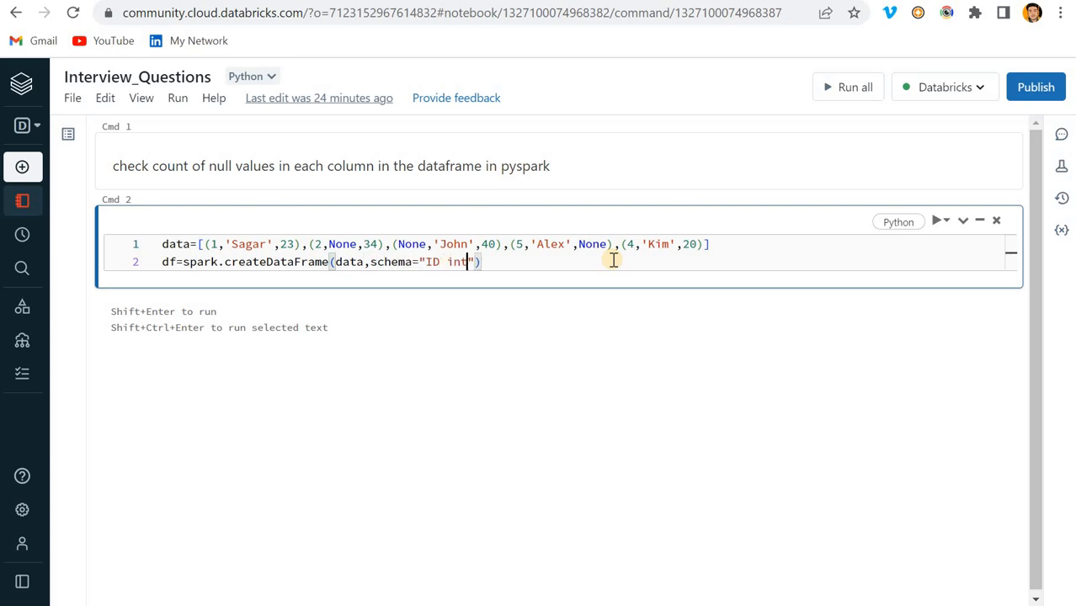
type(",Name st")
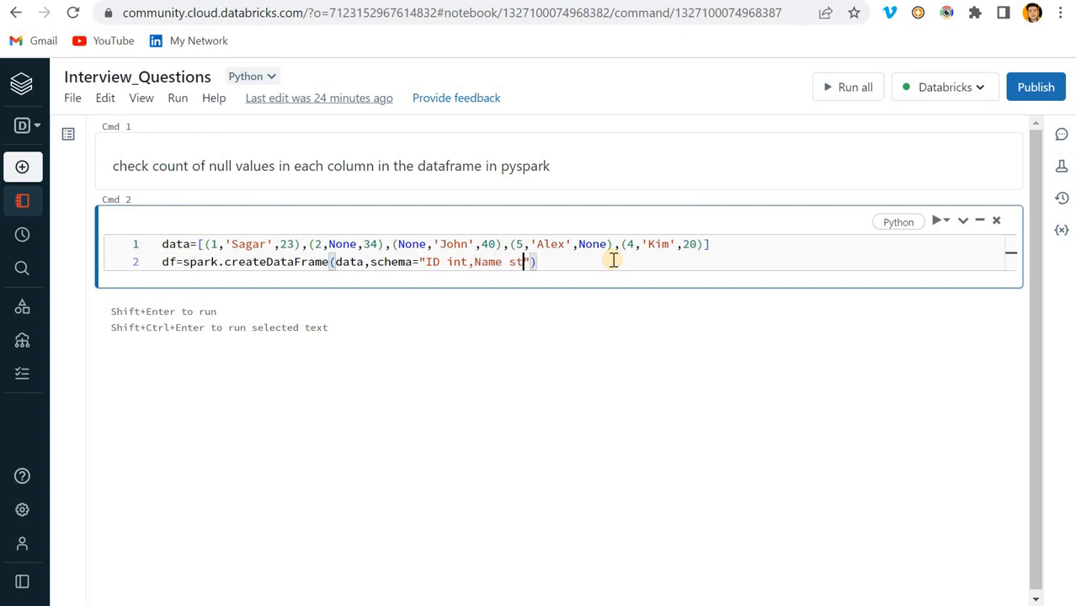
type("ring,")
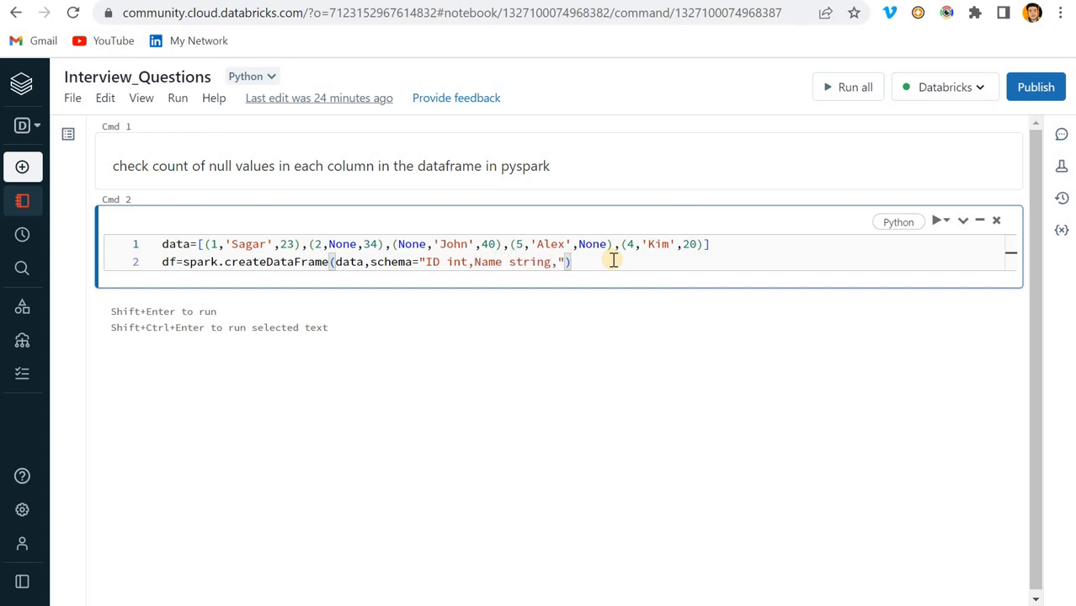
type("Age int")
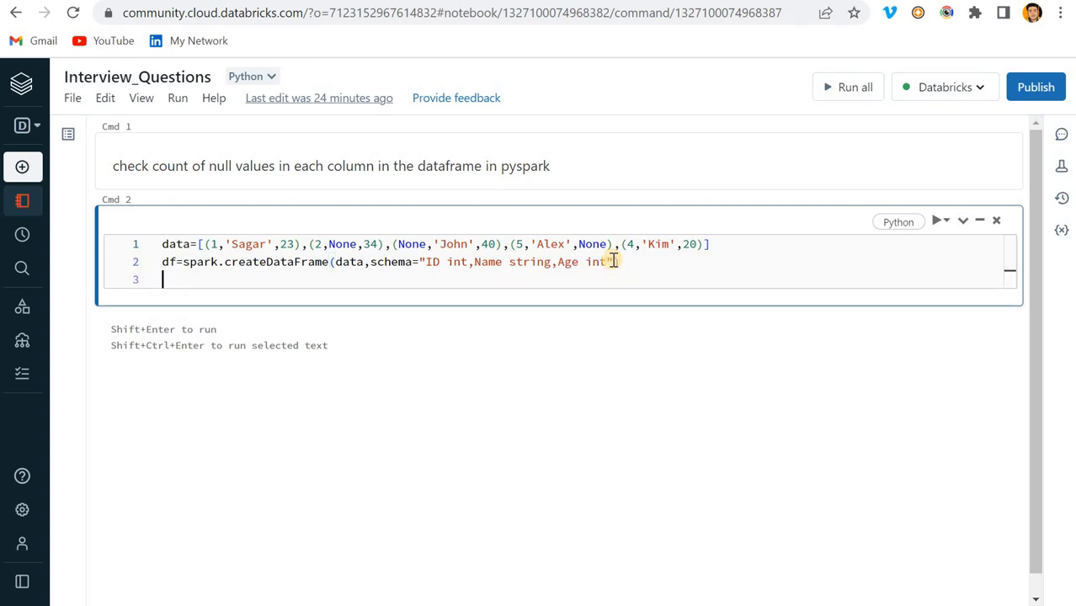
type("df.")
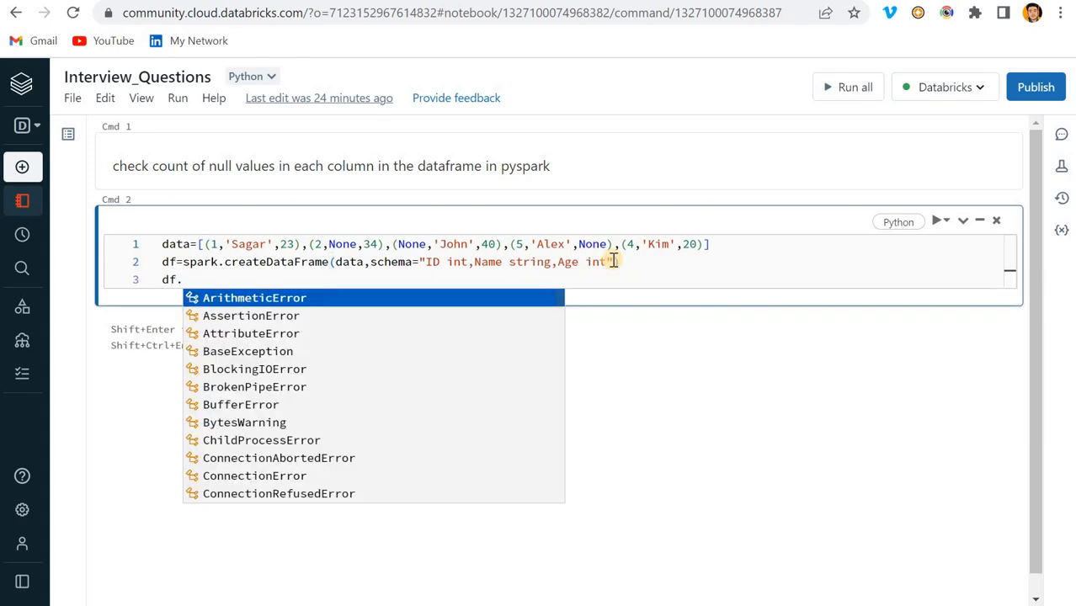
type("show()")
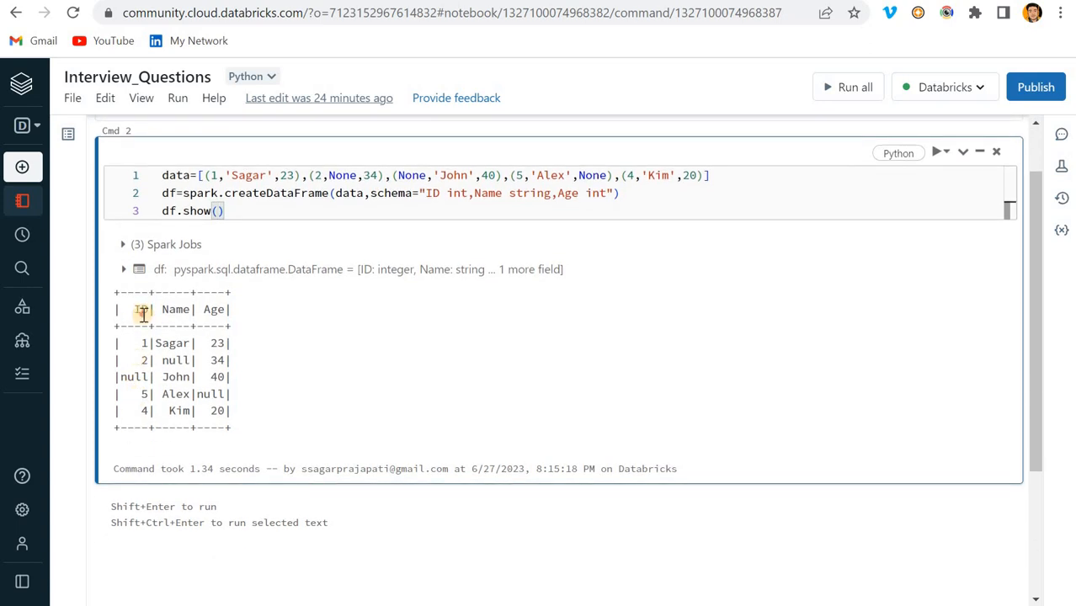
Step: Select Kim's age value 20 in the data list to replace it with None
double_click(130, 377)
type("None")
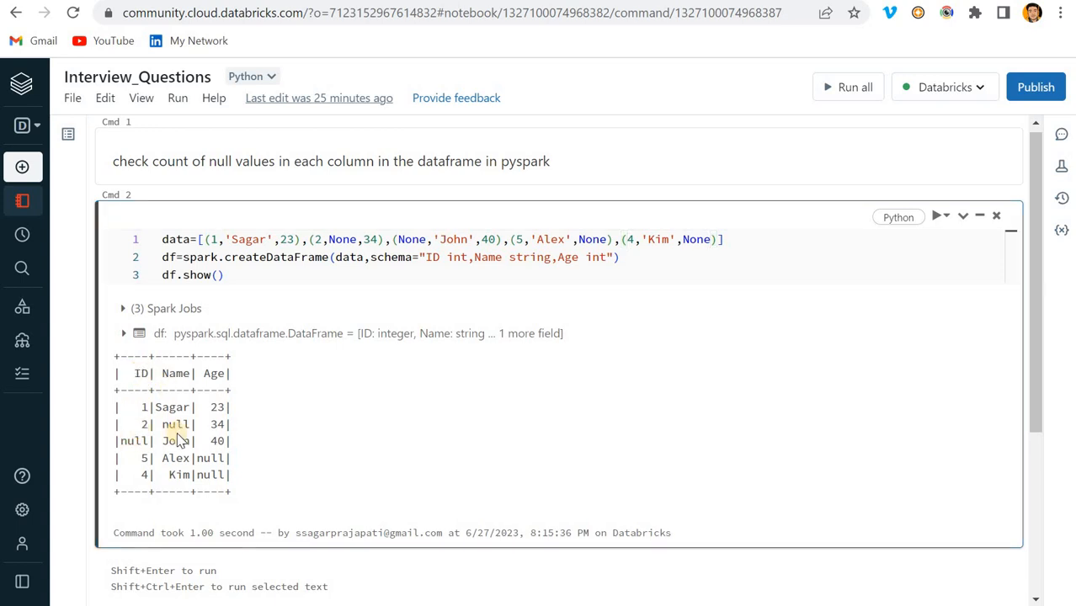
double_click(174, 424)
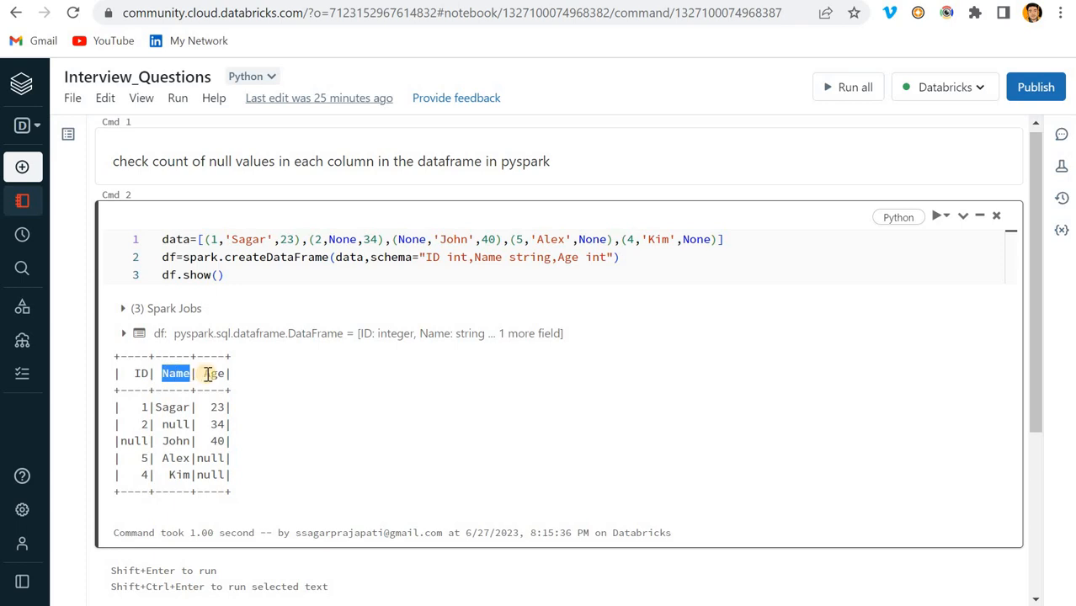
double_click(213, 374)
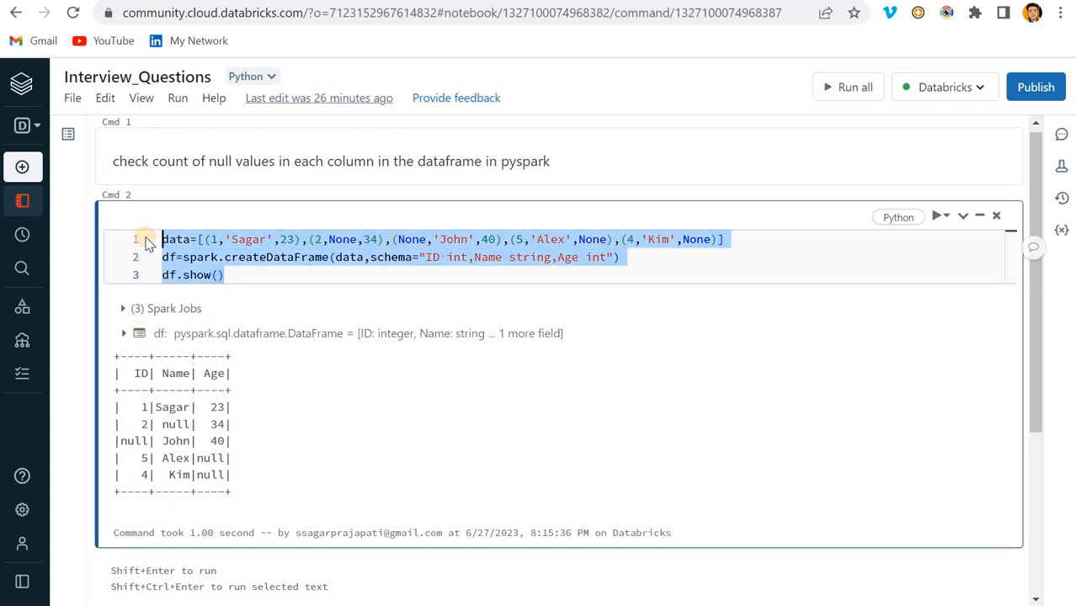
scroll("down", 3)
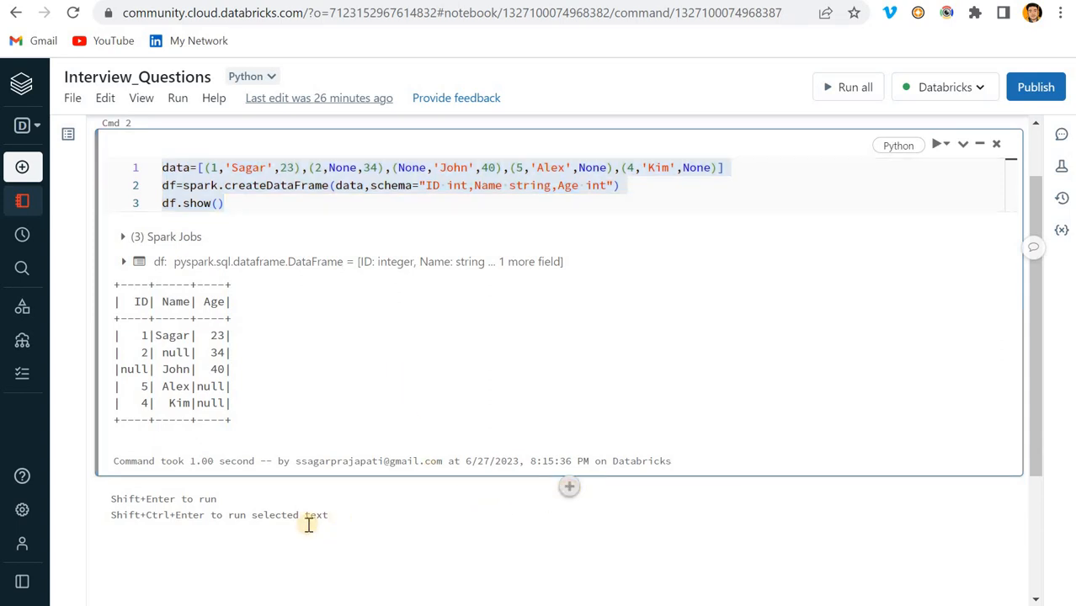
Step: Add a cell running df.columns (trying df.schema too) to list ID, Name and Age
left_click(568, 487)
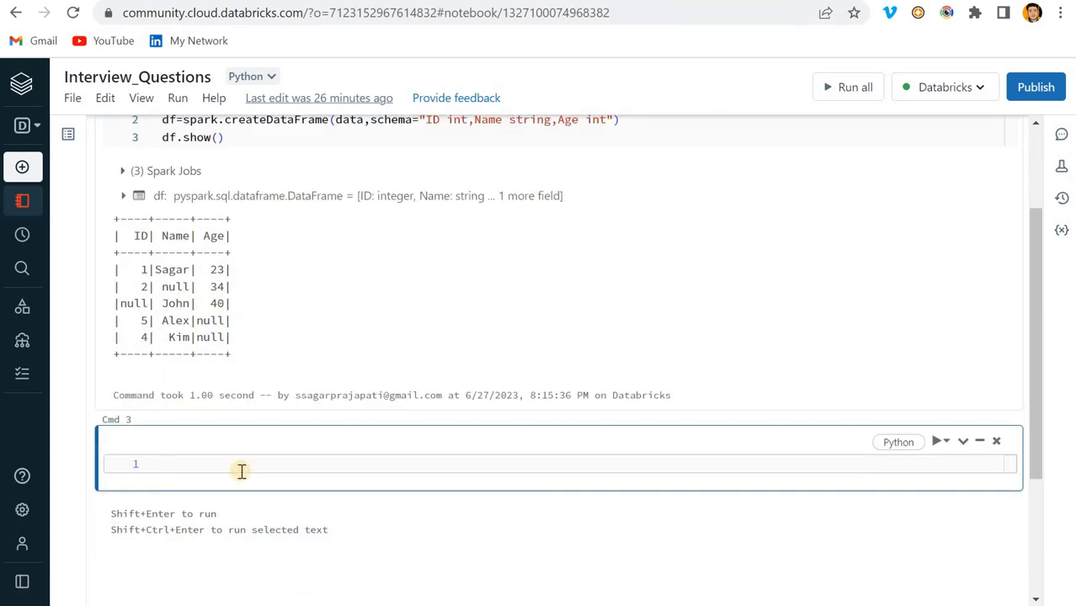
type("df.columns")
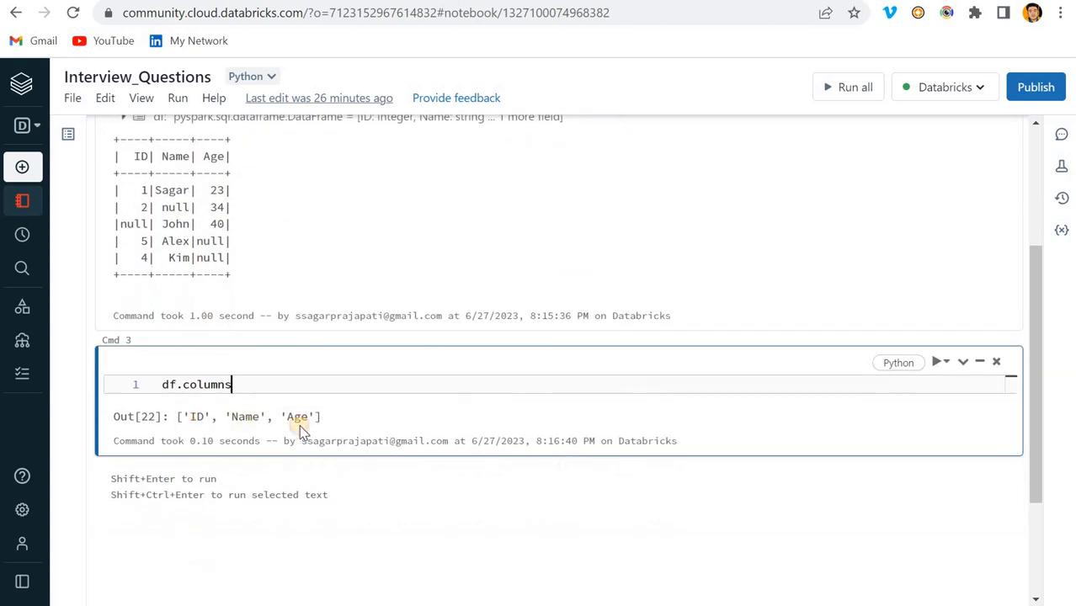
left_click_drag(184, 417, 322, 417)
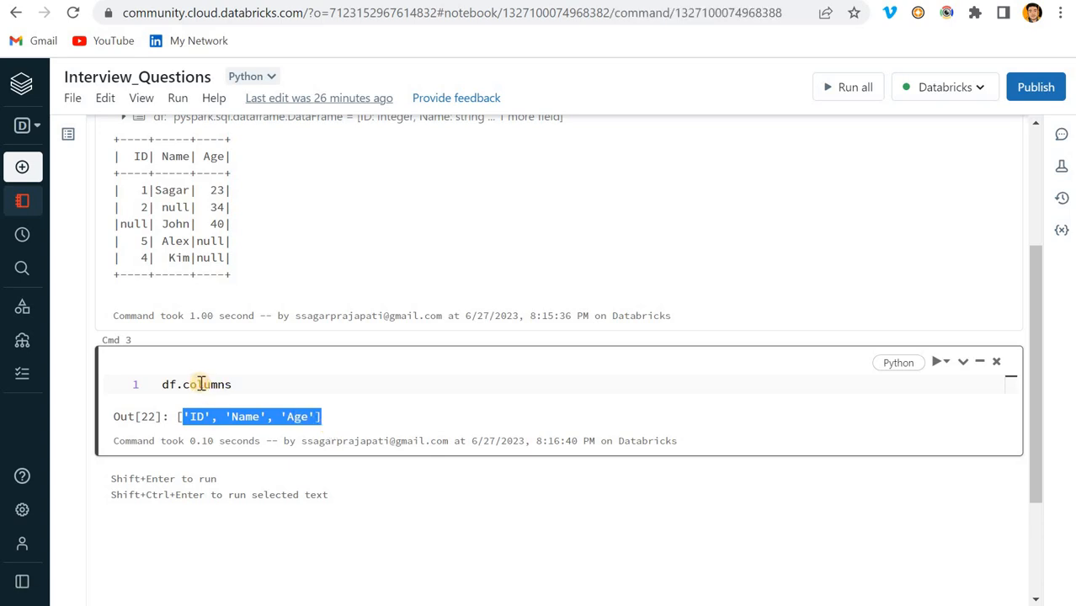
type("schema")
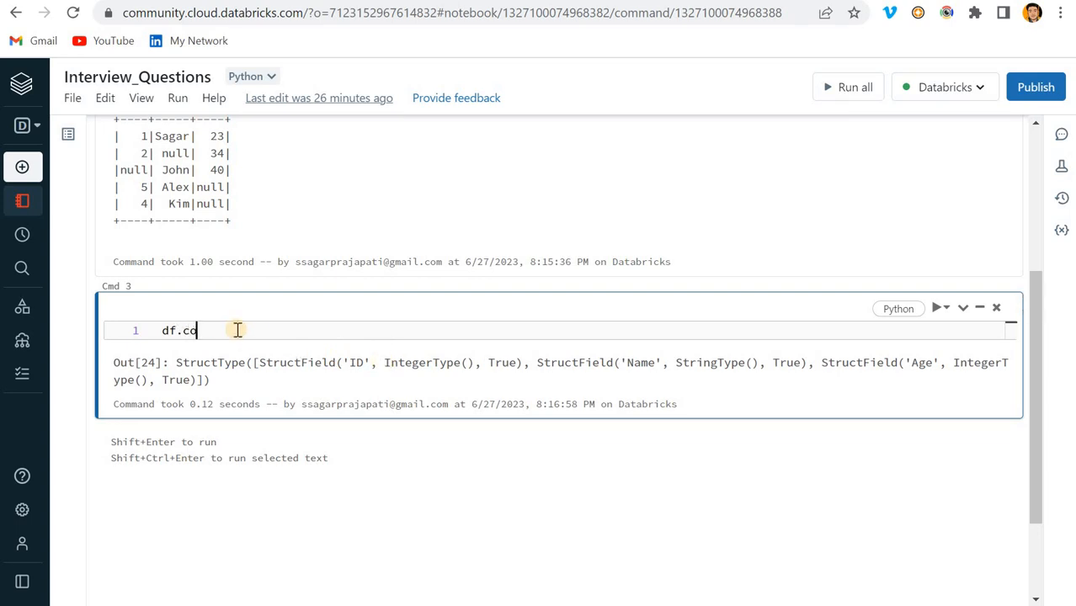
type("lumns")
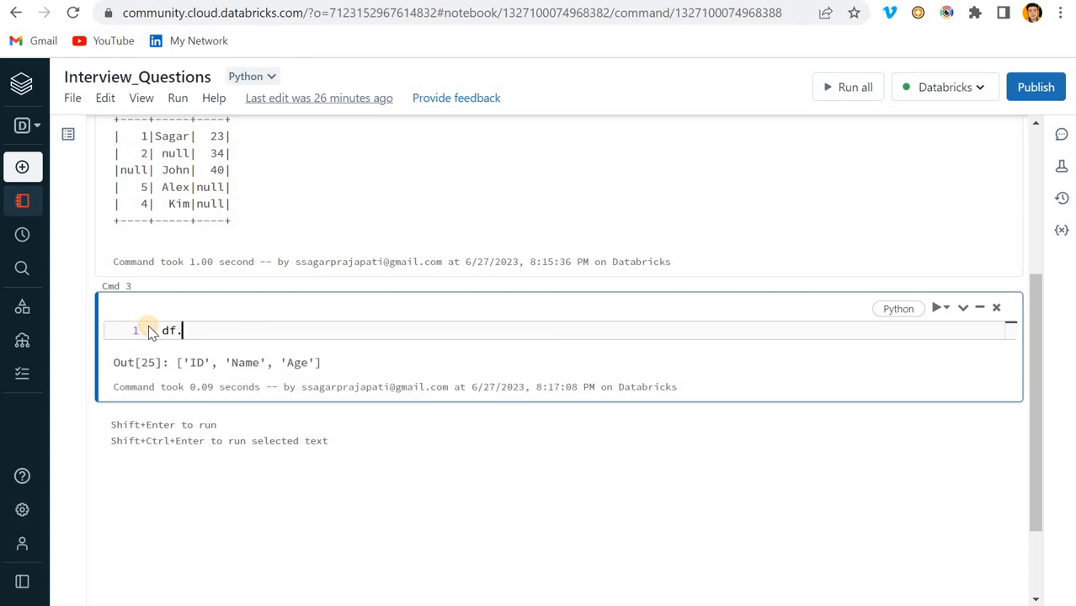
Step: Draft df.select(for i in df.columns) and run a loop printing each column name ID, Name, Age
type("select()")
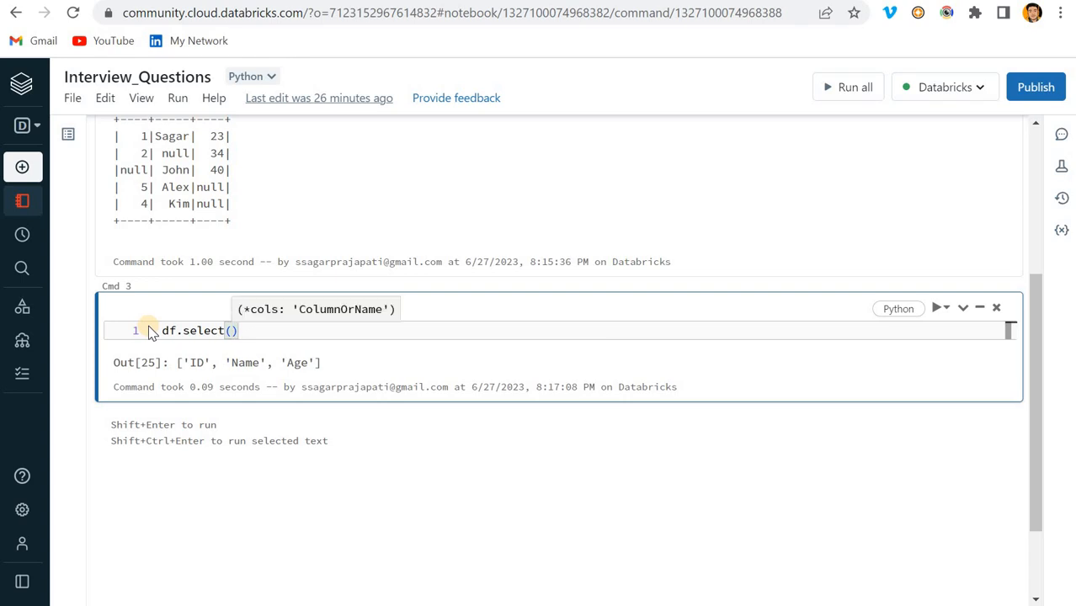
type("for i in df.co")
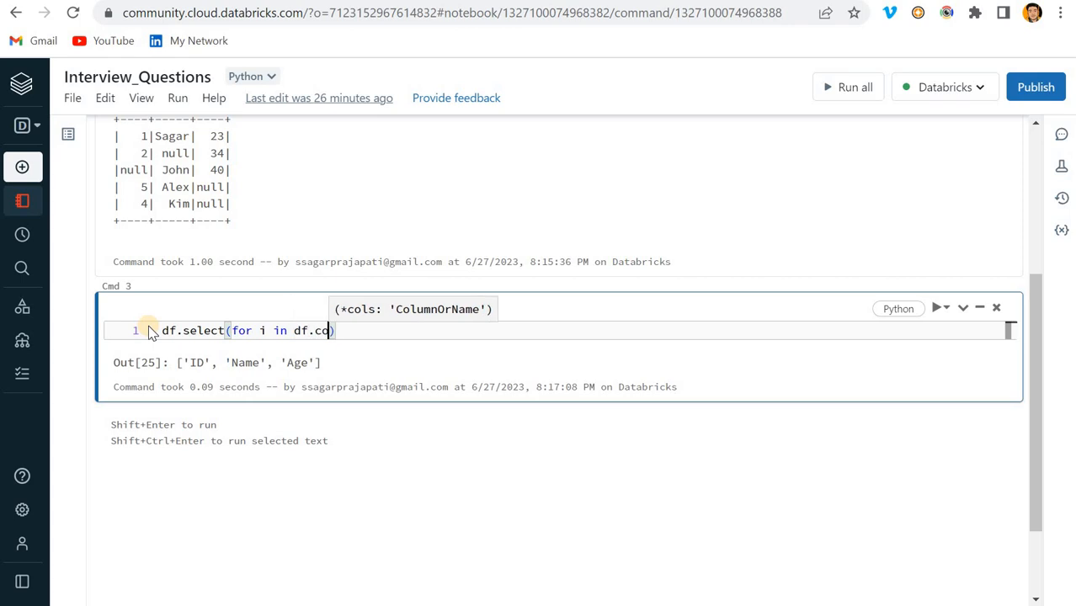
type("lumns")
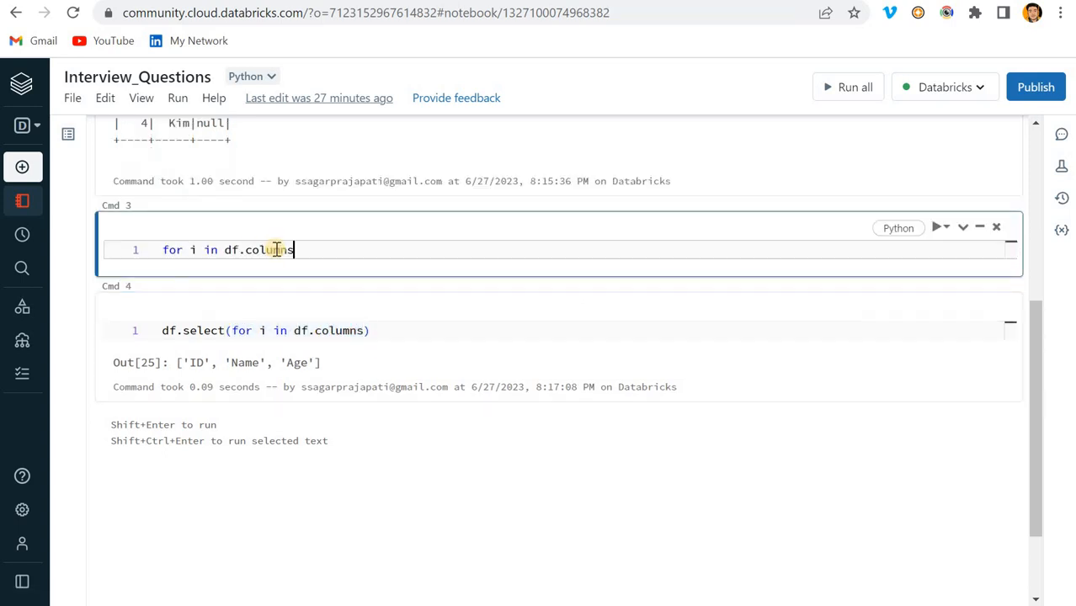
type(":")
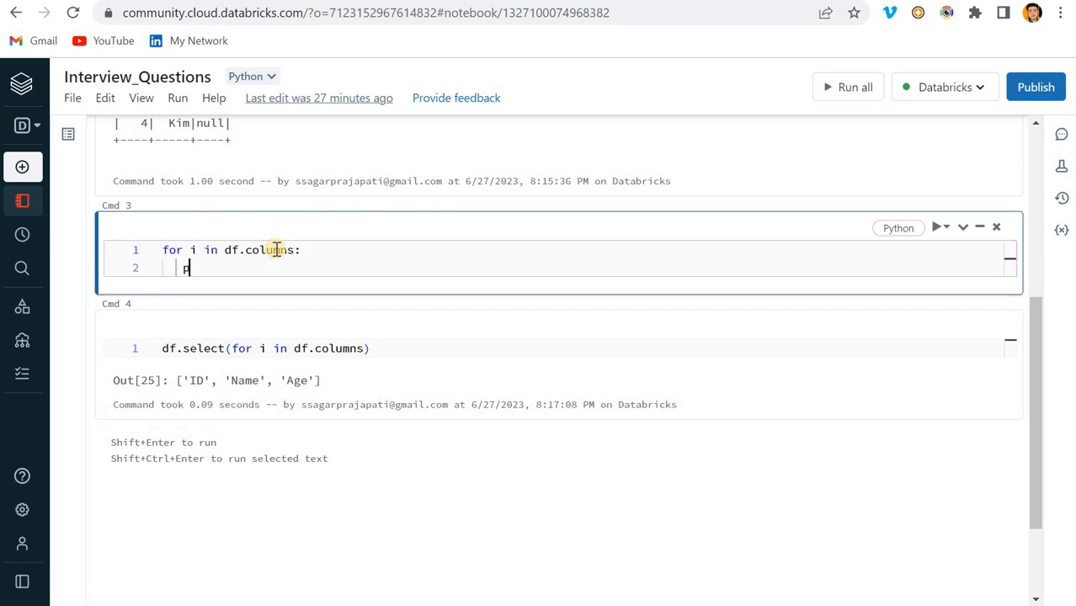
type("rint(i)")
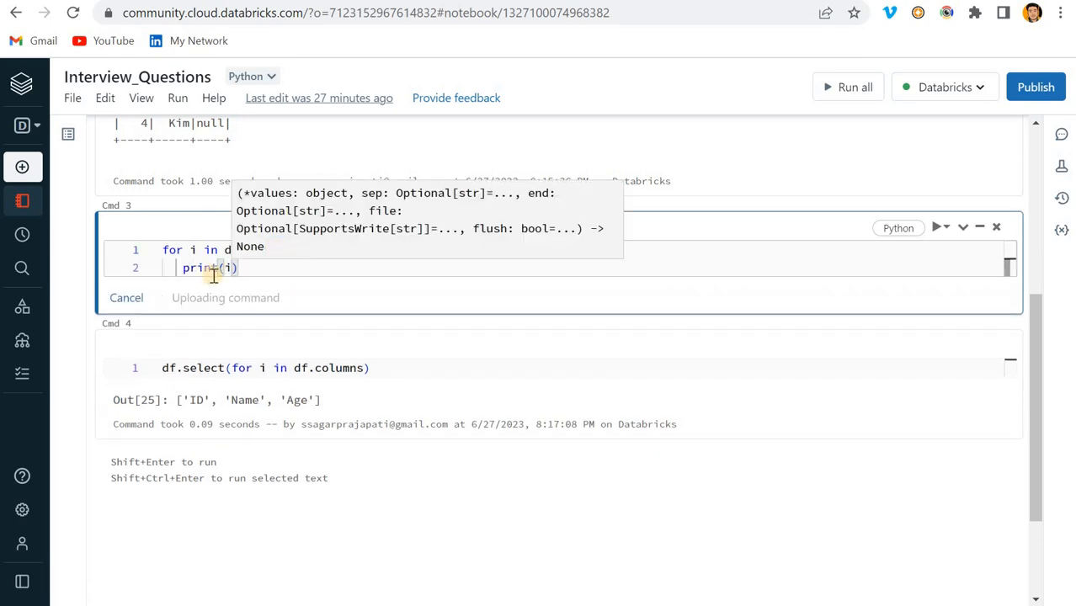
key("Shift+Enter")
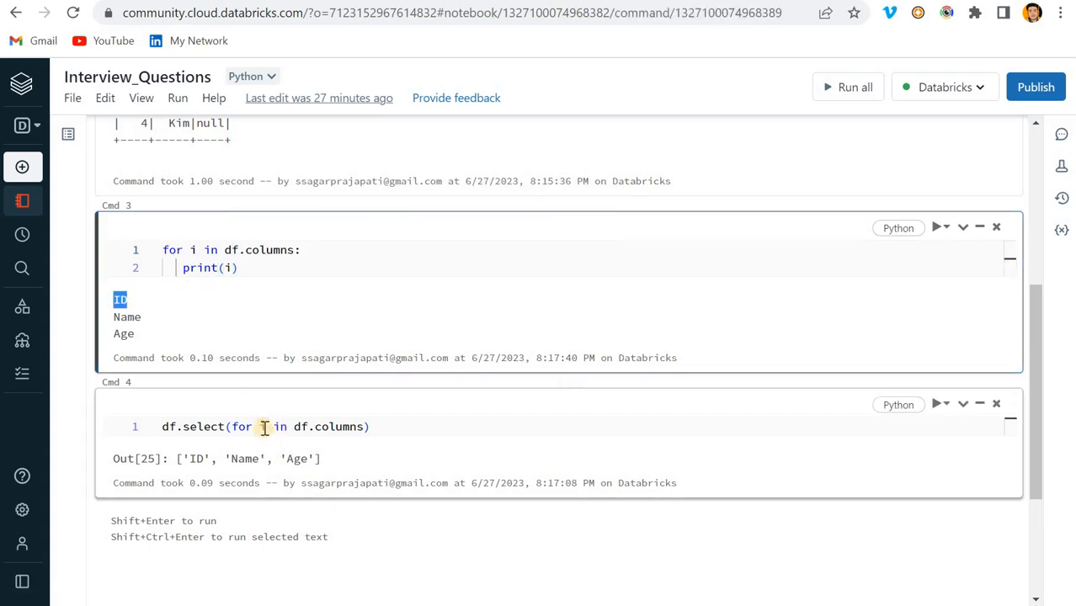
left_click(262, 426)
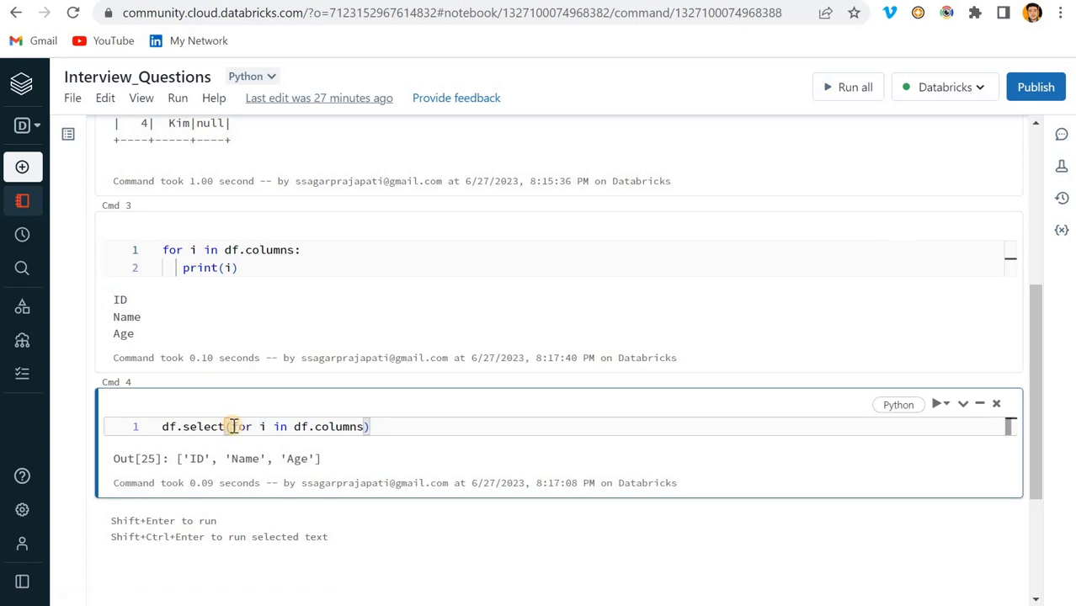
Step: Turn the select into a count(col(i)) comprehension over df.columns
type("count(")
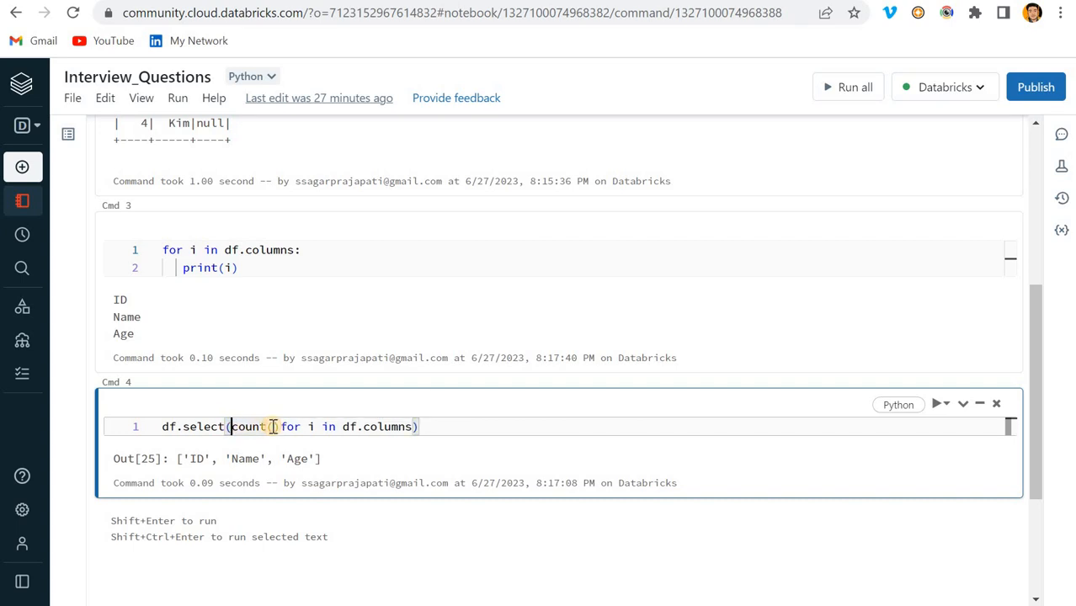
type("i")
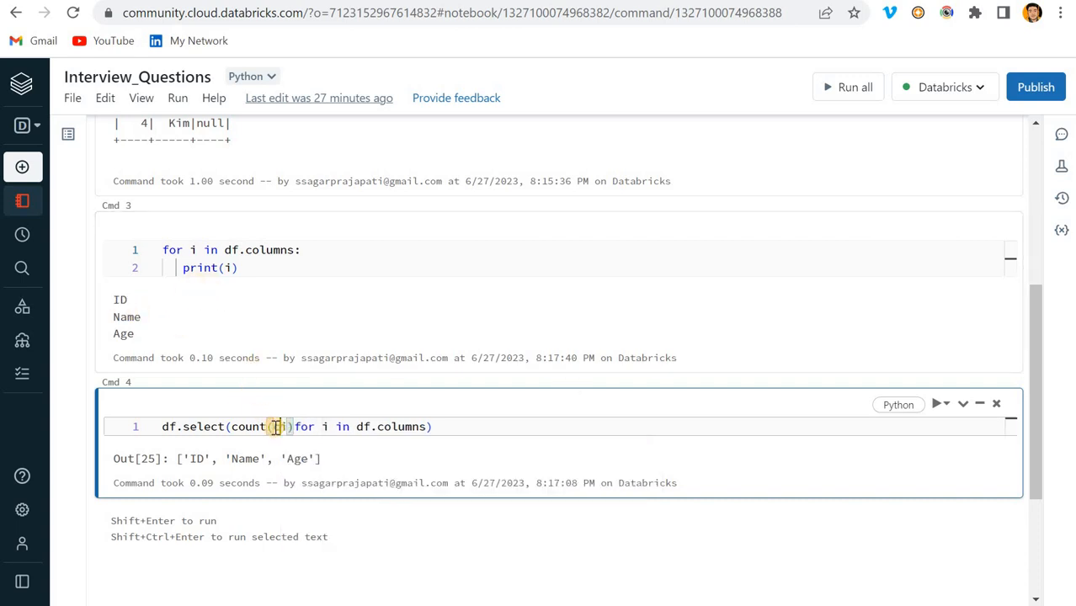
type("col(i")
type("from p")
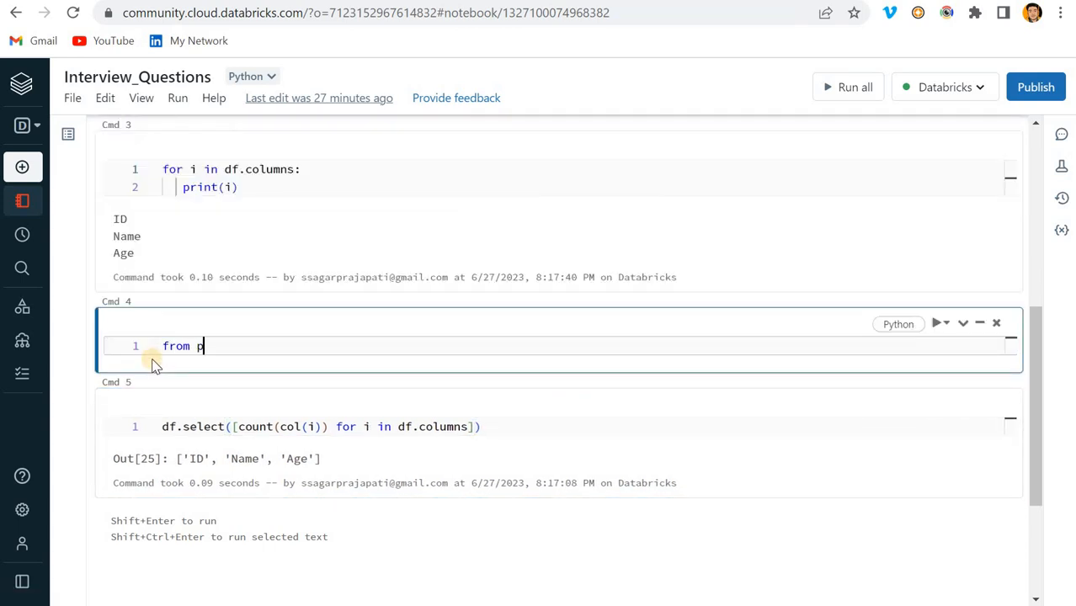
Step: Write 'from pyspark.sql.functions import col,count', fixing the misspelled module name
type("yspark")
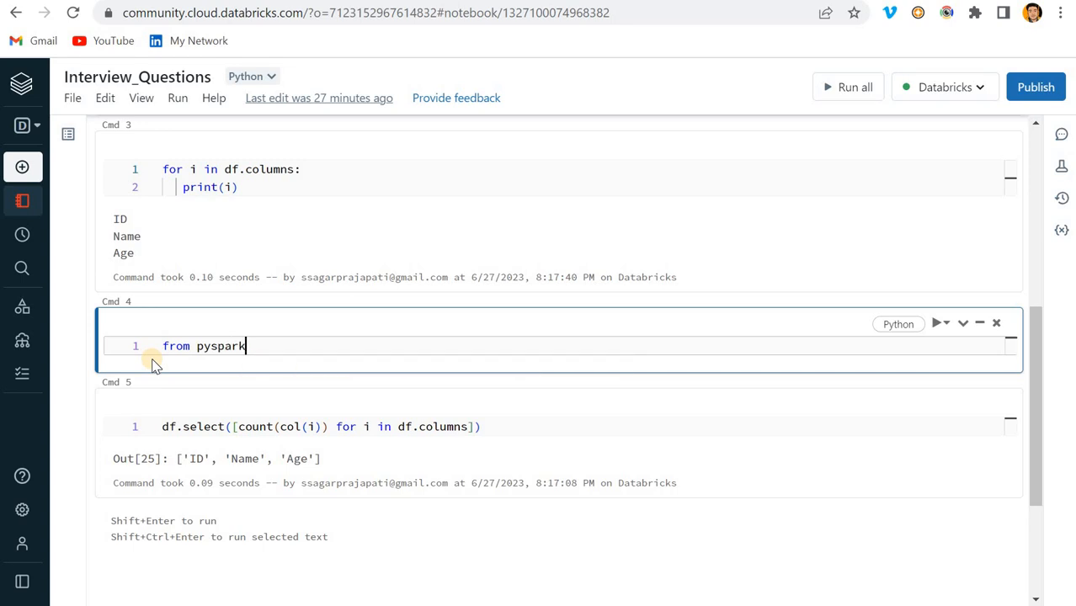
type(".sql.funcito")
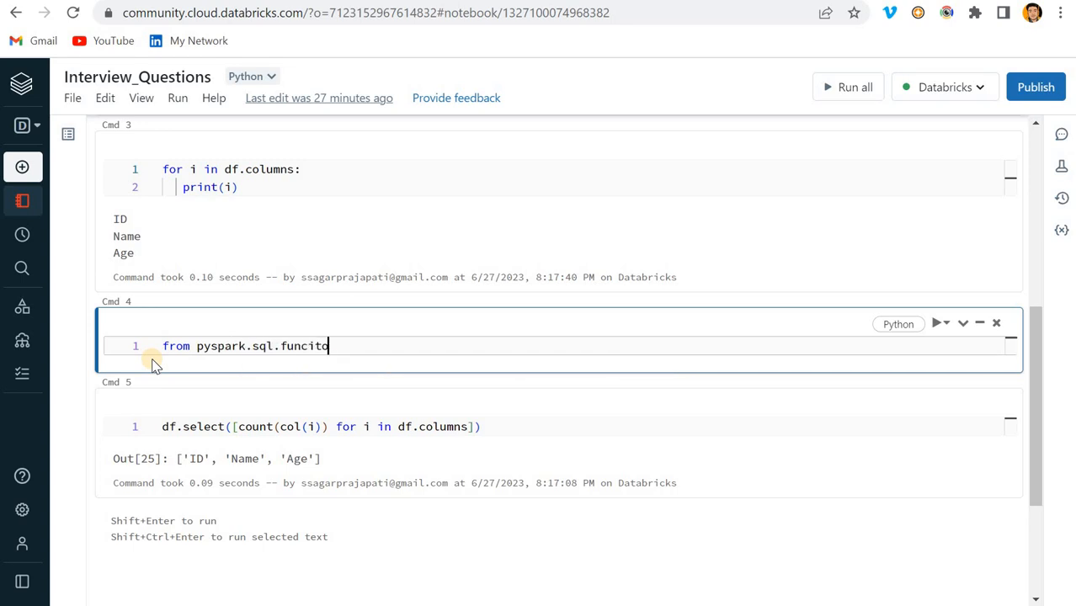
key("Backspace")
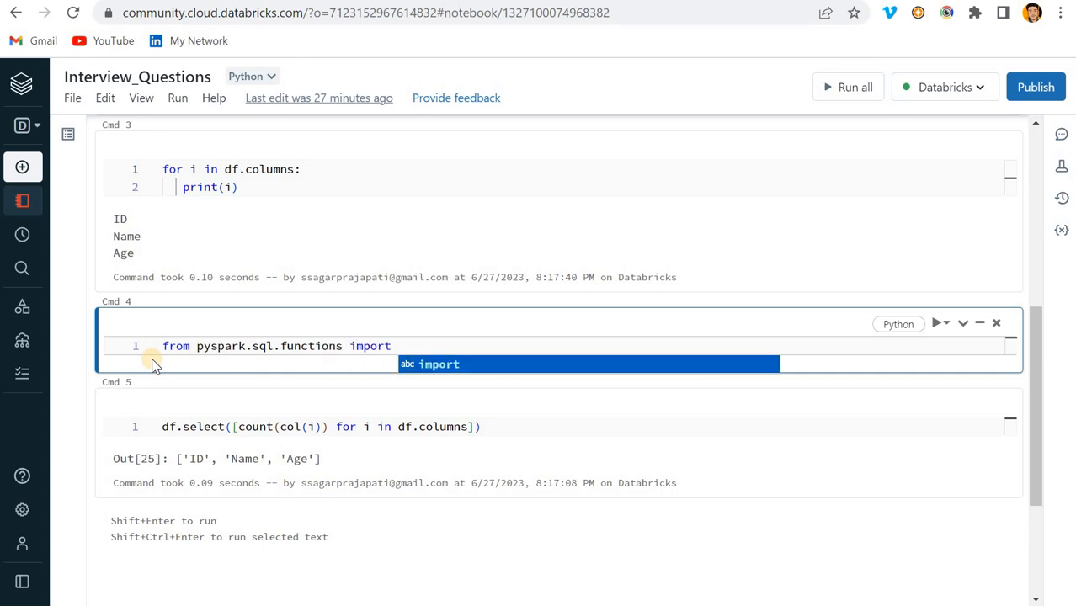
type("col")
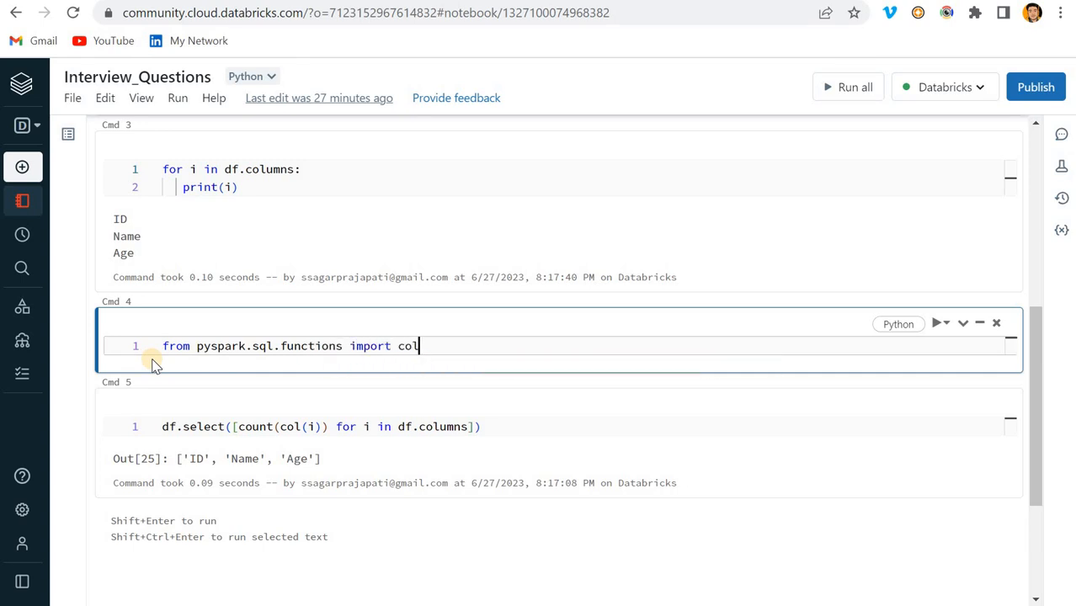
type(",count")
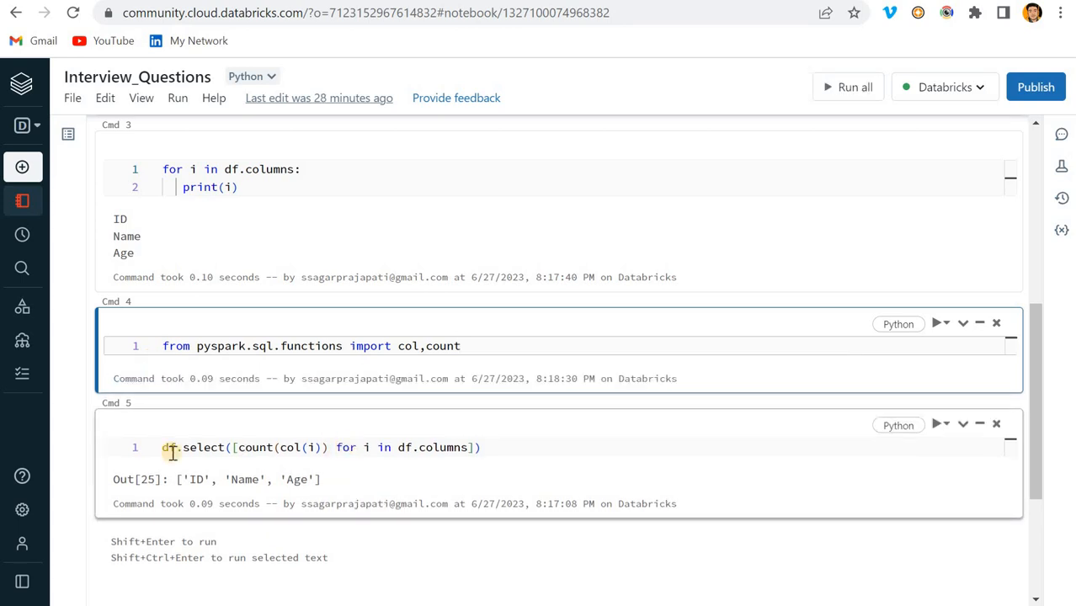
Step: Assign the select result to df1 and add df1.show() on a new line
left_click(167, 448)
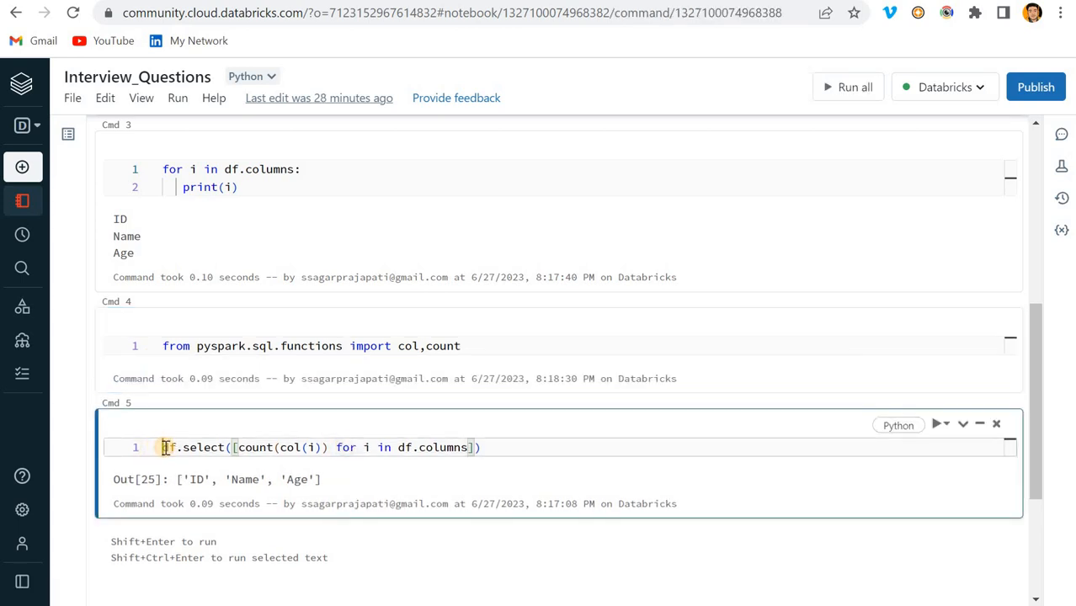
type("df1=")
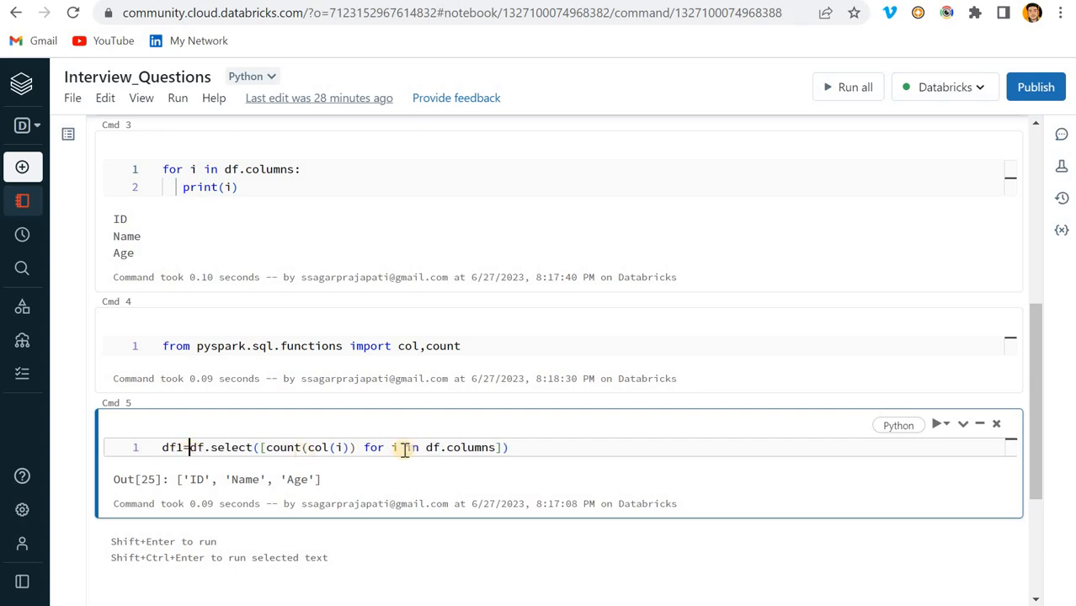
key("Enter")
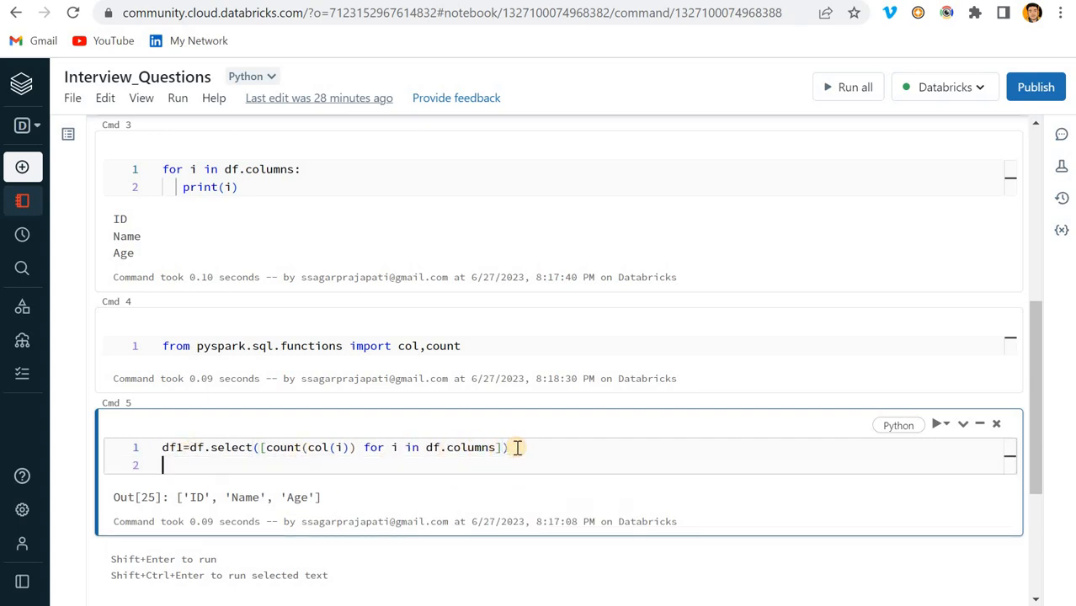
type("df1.show(")
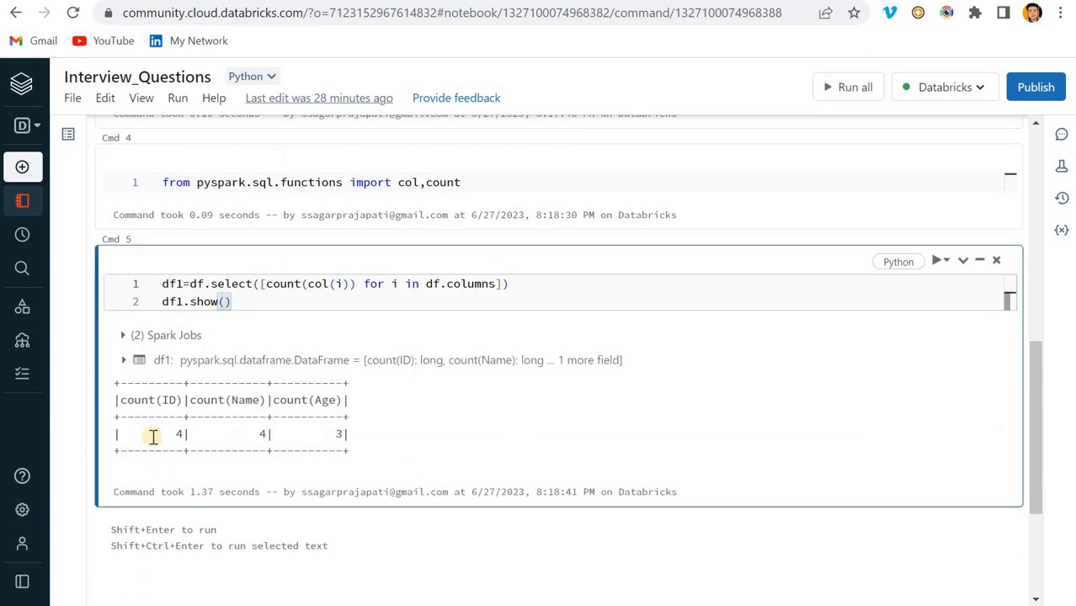
left_click_drag(154, 433, 318, 434)
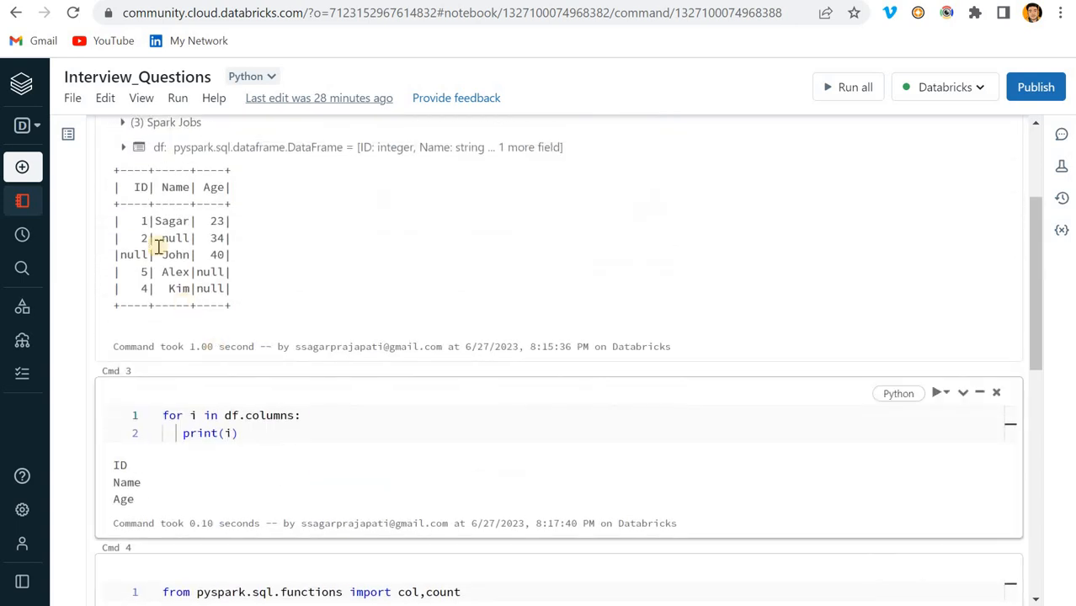
left_click_drag(140, 220, 141, 237)
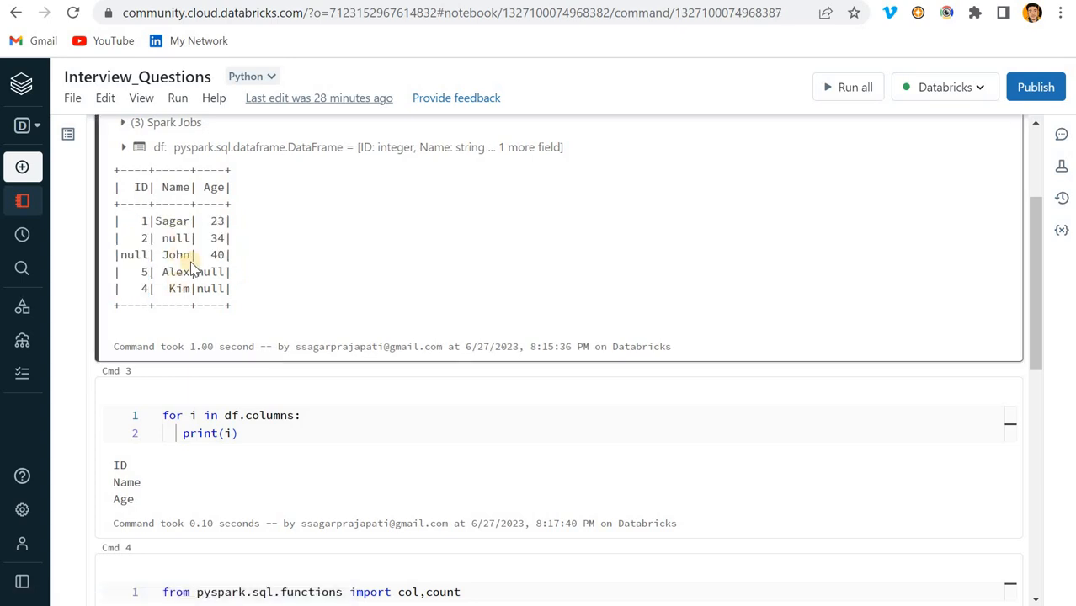
left_click_drag(210, 220, 225, 255)
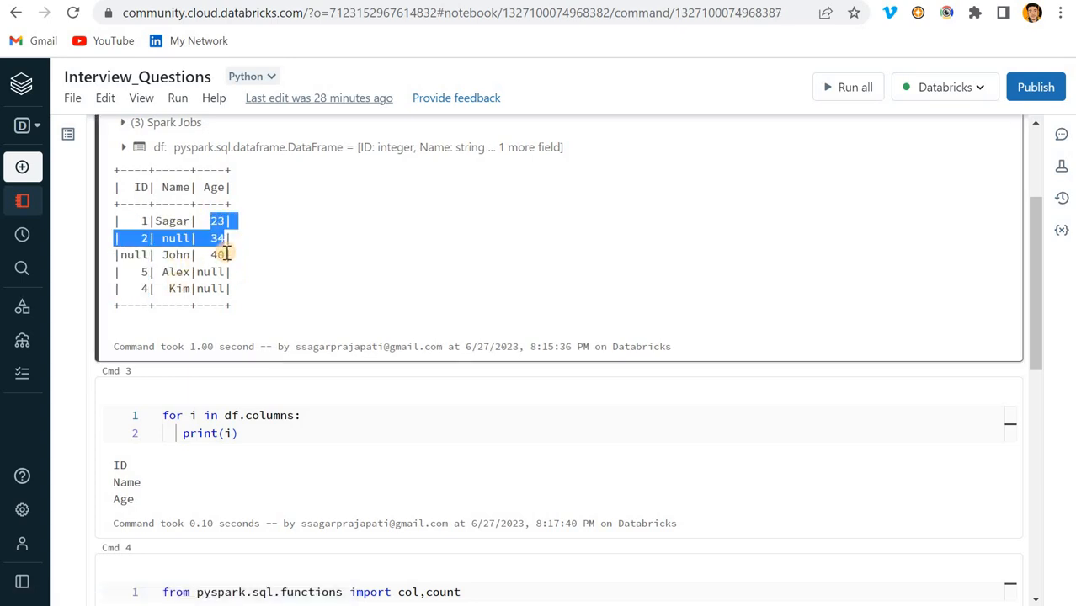
scroll("down", 3)
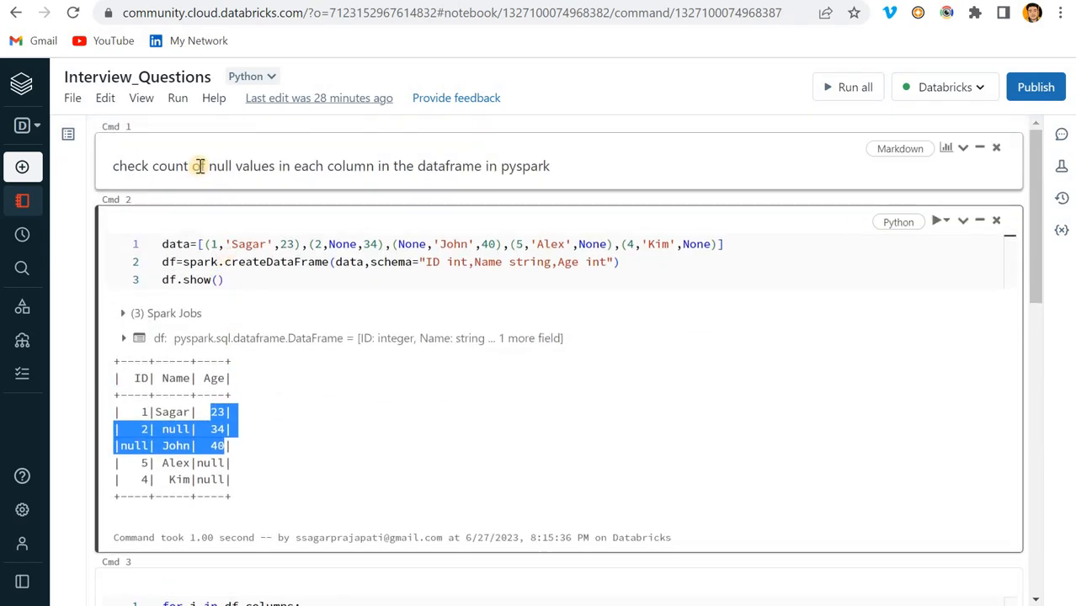
scroll("down", 3)
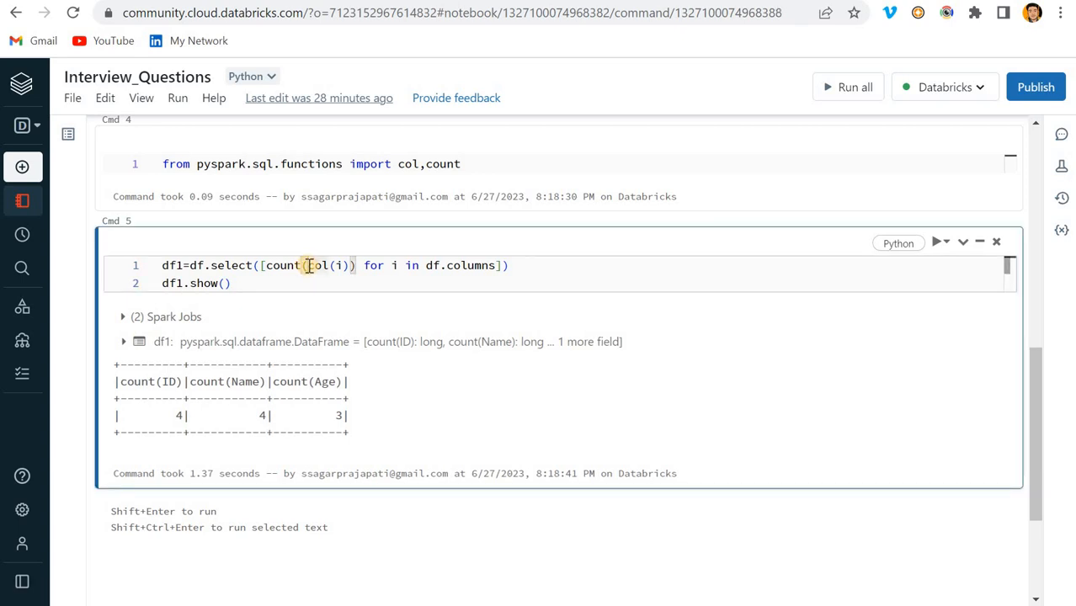
Step: Rewrite the count as count(when(col(i).isNull(),i)).alias(i) for each column
type("when(")
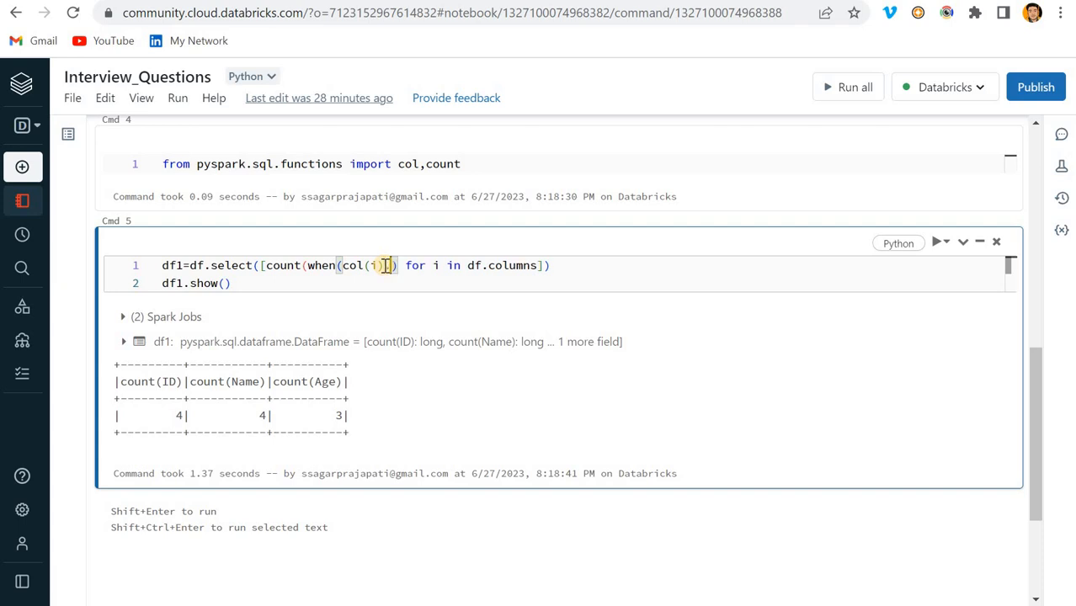
type("is")
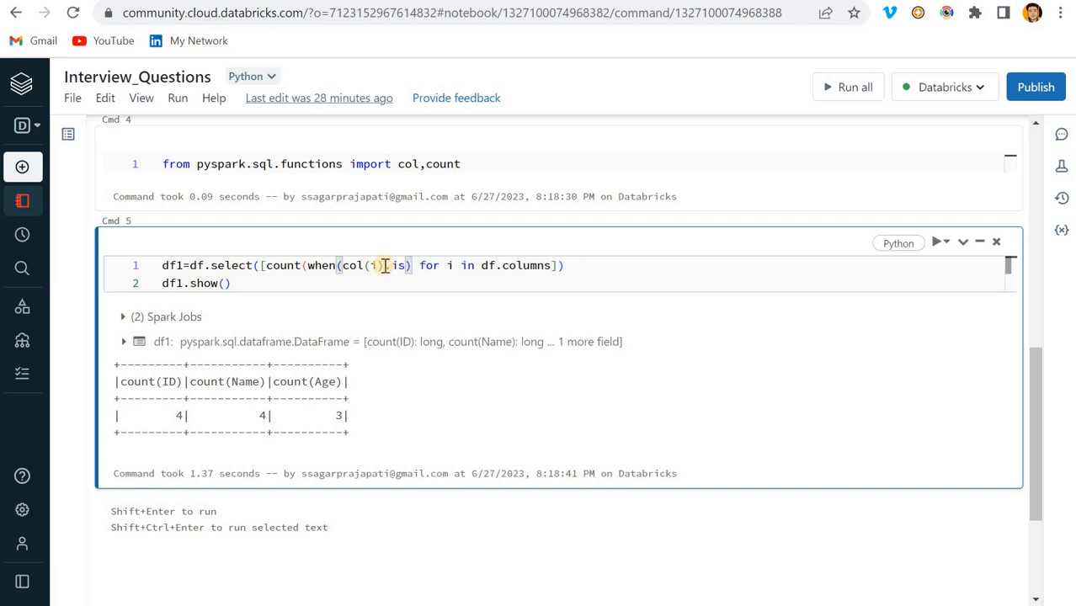
type("isNull()")
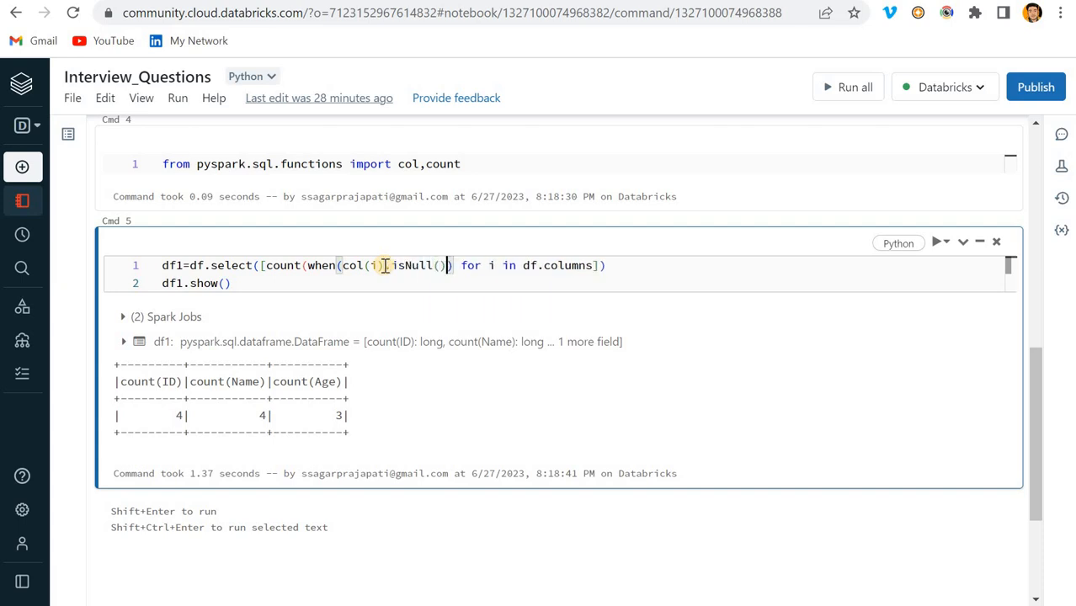
type(",i")
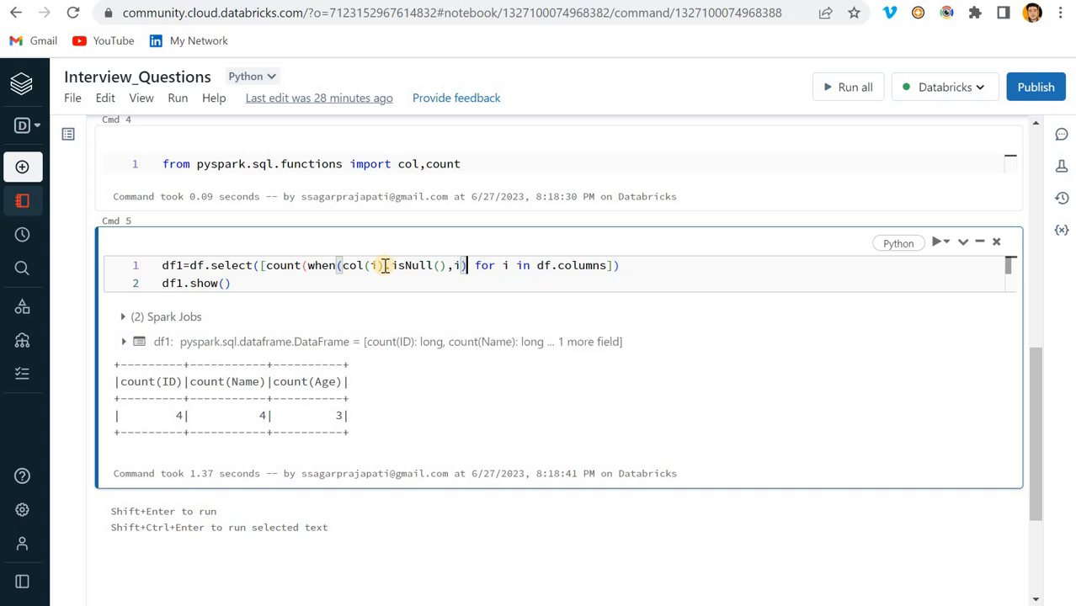
type(".alias")
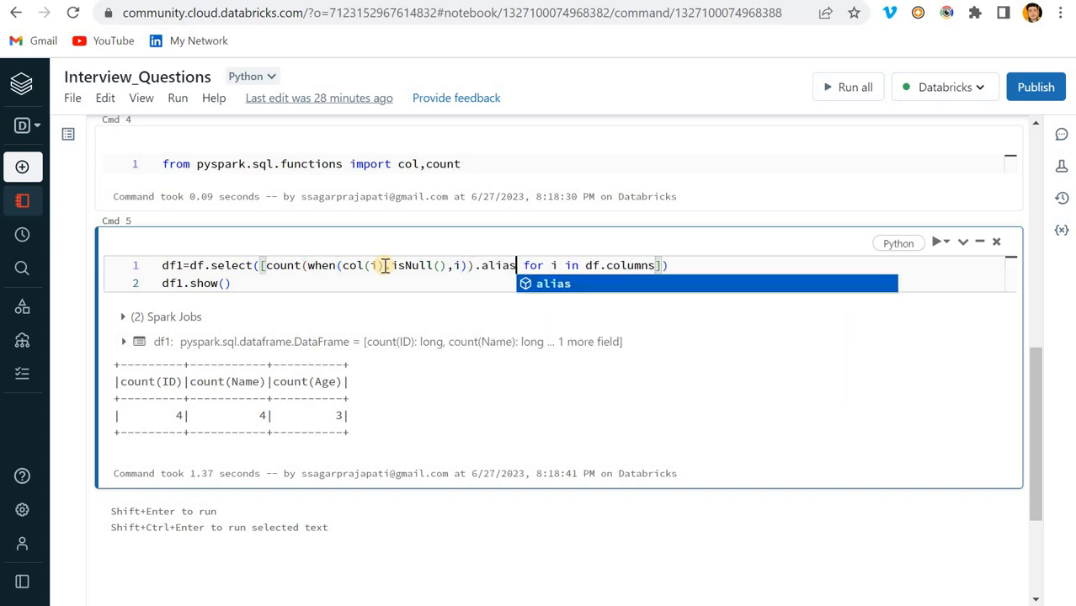
type("(i")
left_click(561, 164)
type(",")
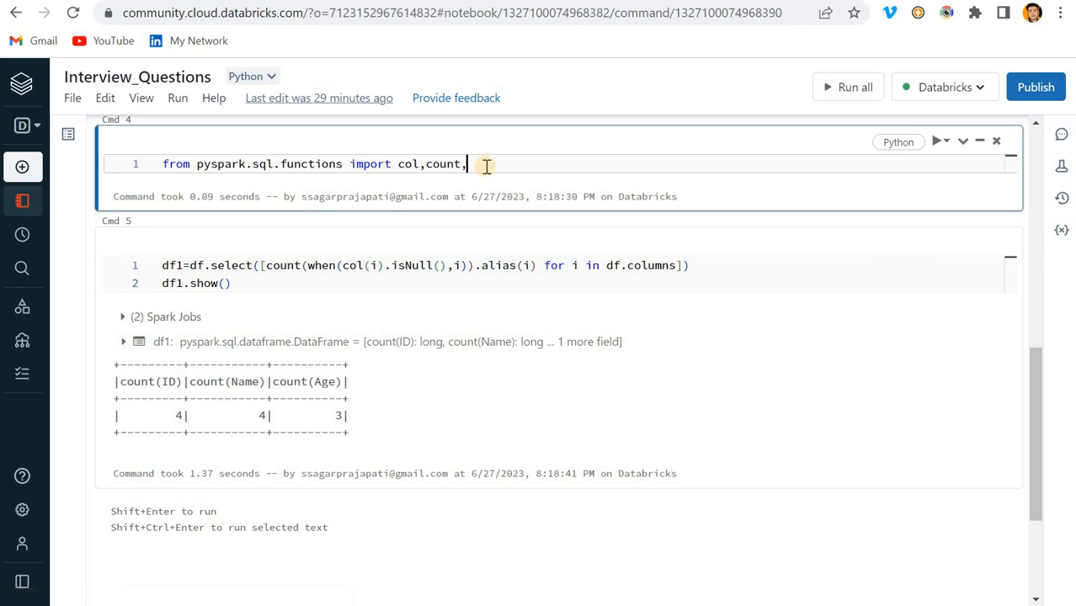
Step: Append when to the pyspark.sql.functions import and return to the select cell
type("when")
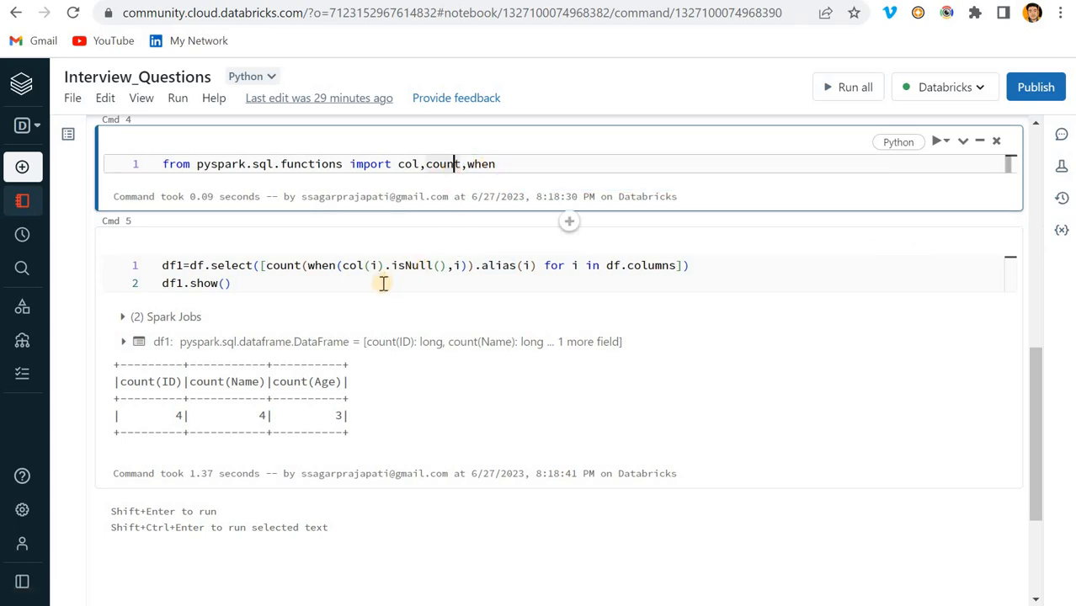
left_click(382, 283)
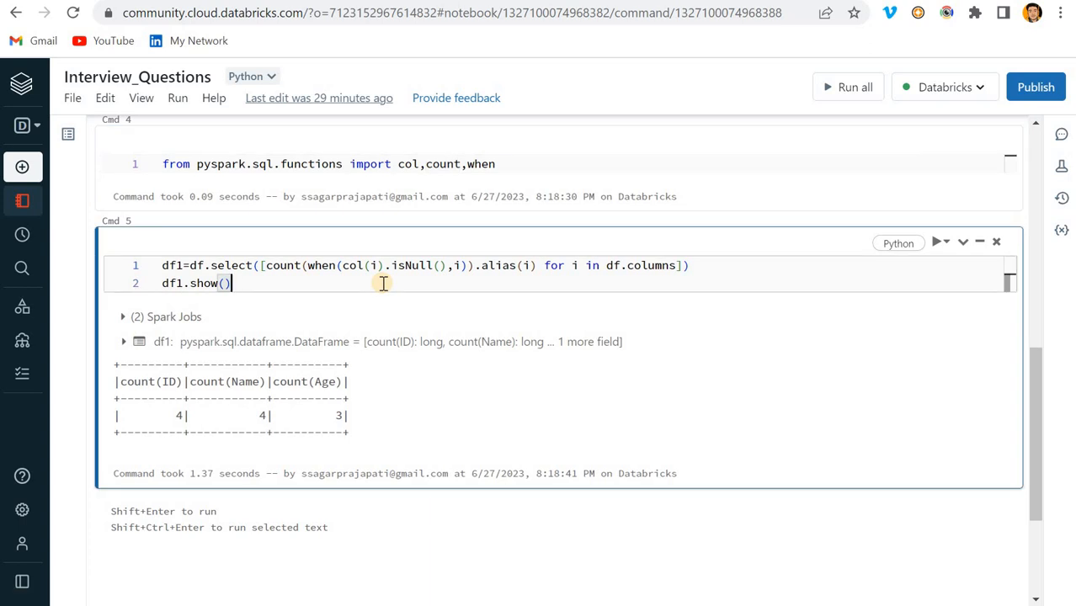
left_click(497, 164)
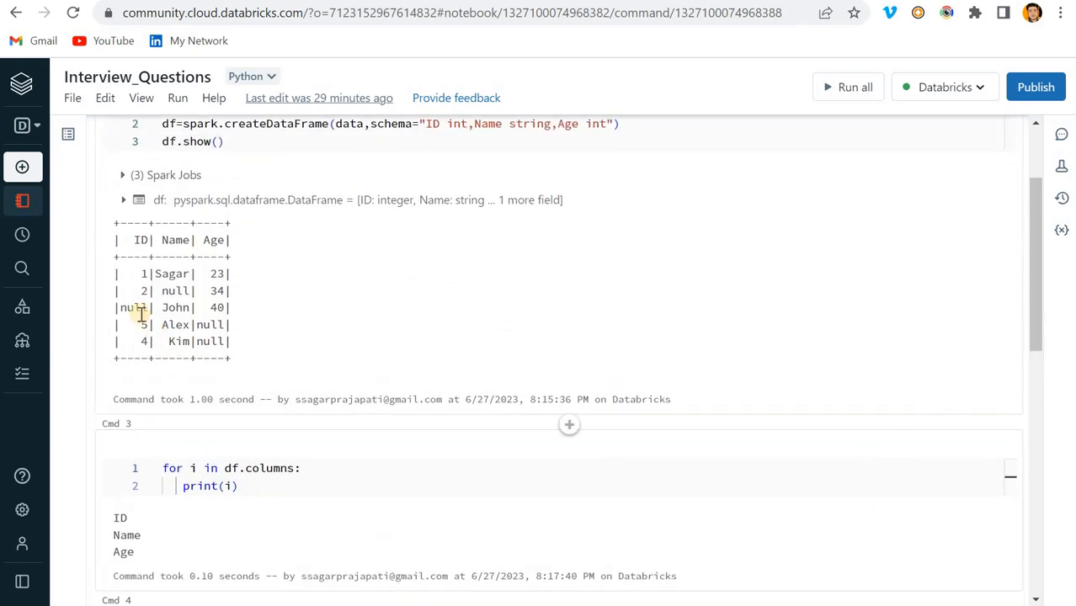
Step: Replace 'John' with None in the third row and highlight the ID heading after rerun
double_click(133, 307)
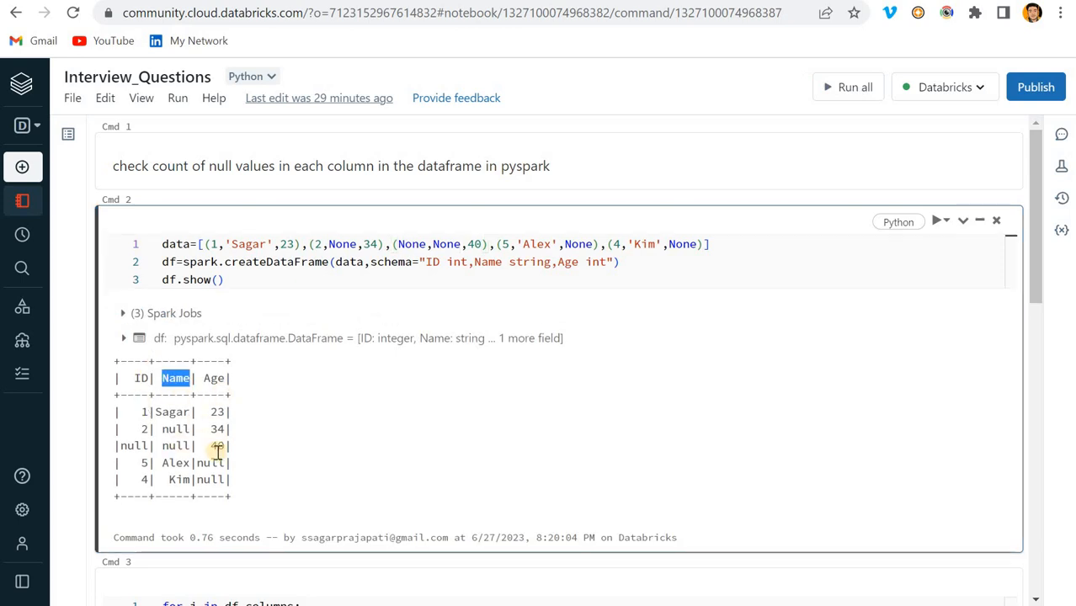
double_click(141, 379)
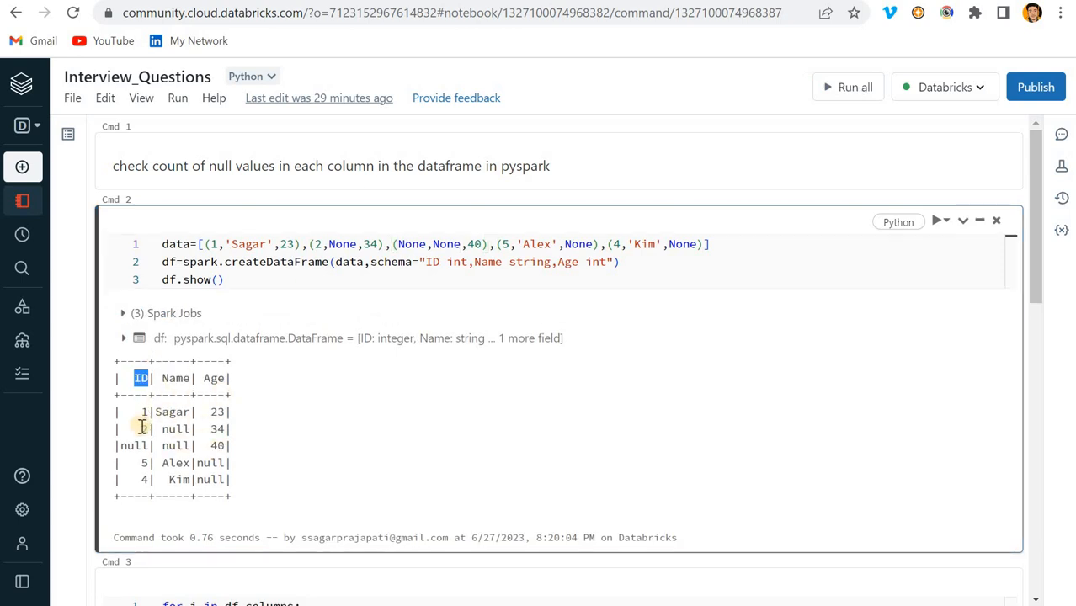
Step: Highlight the 'for i in df.columns' loop while reviewing null counts ID 1, Name 2, Age 2
scroll("down", 3)
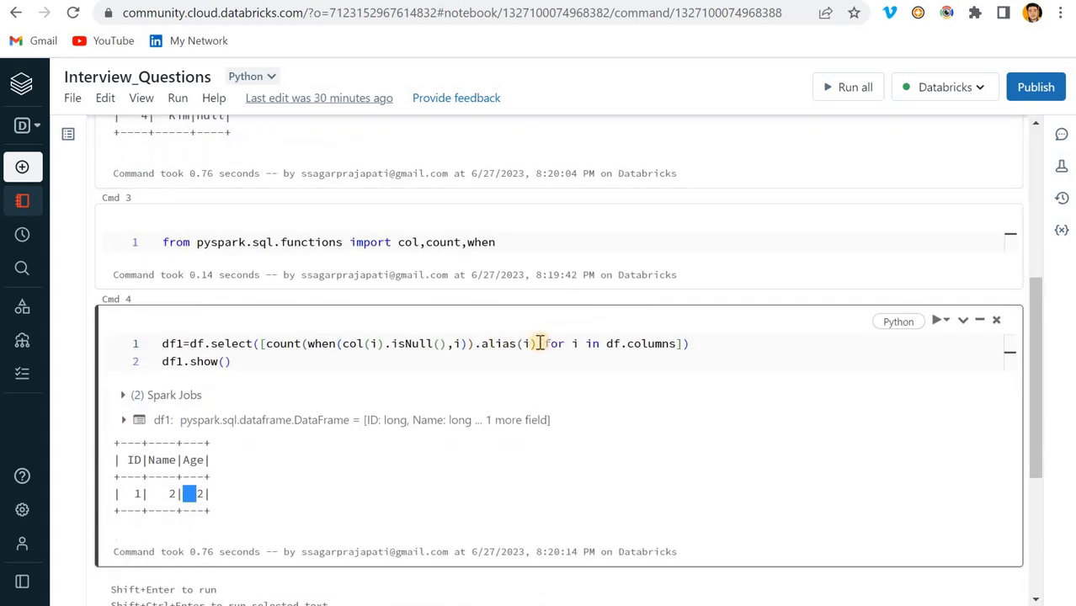
left_click_drag(545, 343, 674, 343)
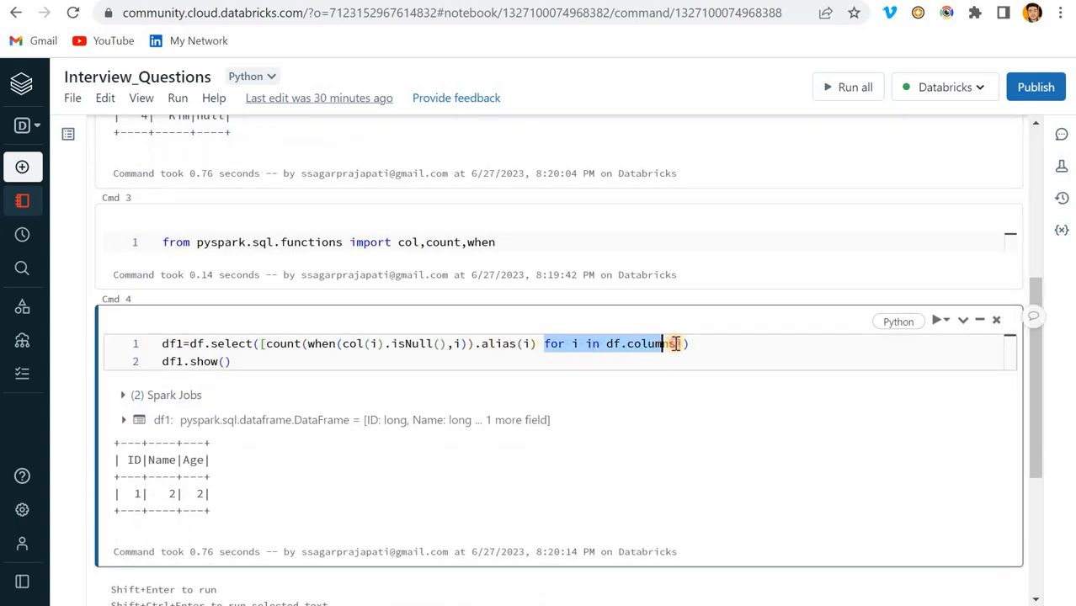